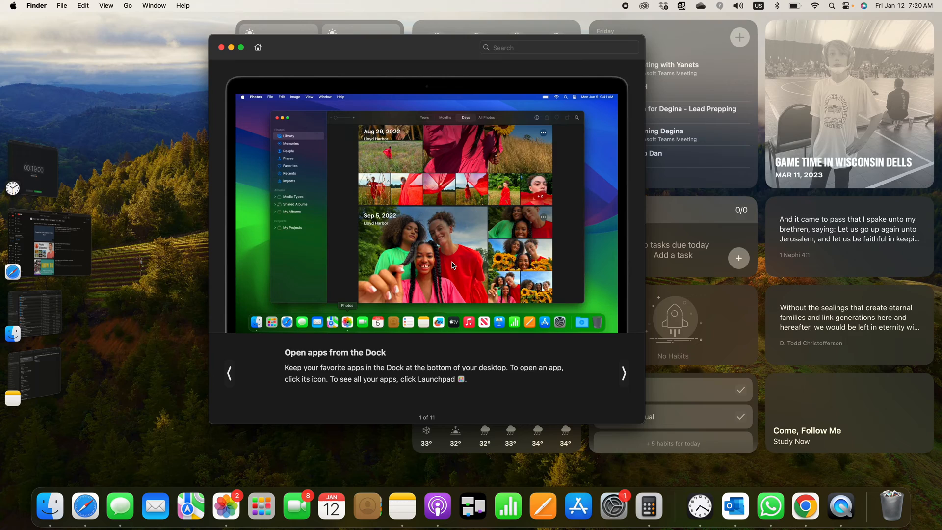
pyautogui.moveTo(538, 395)
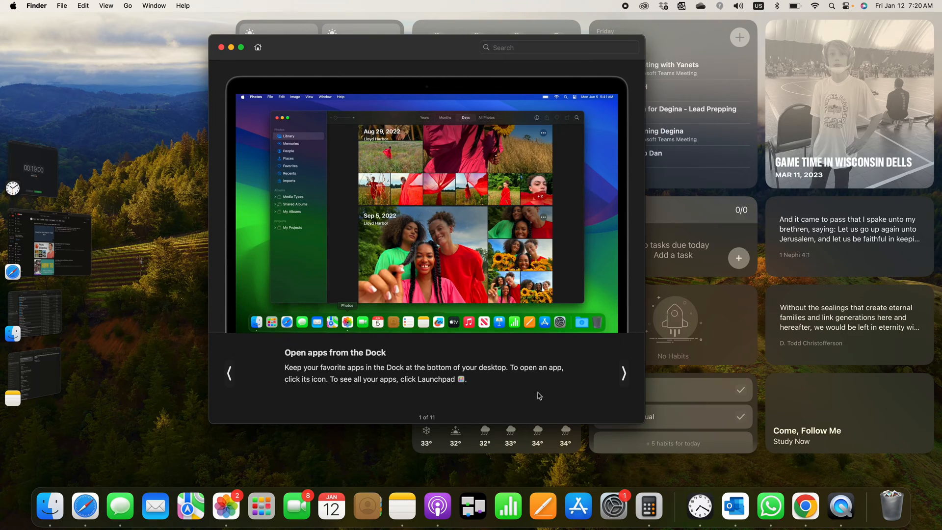
pyautogui.moveTo(508, 505)
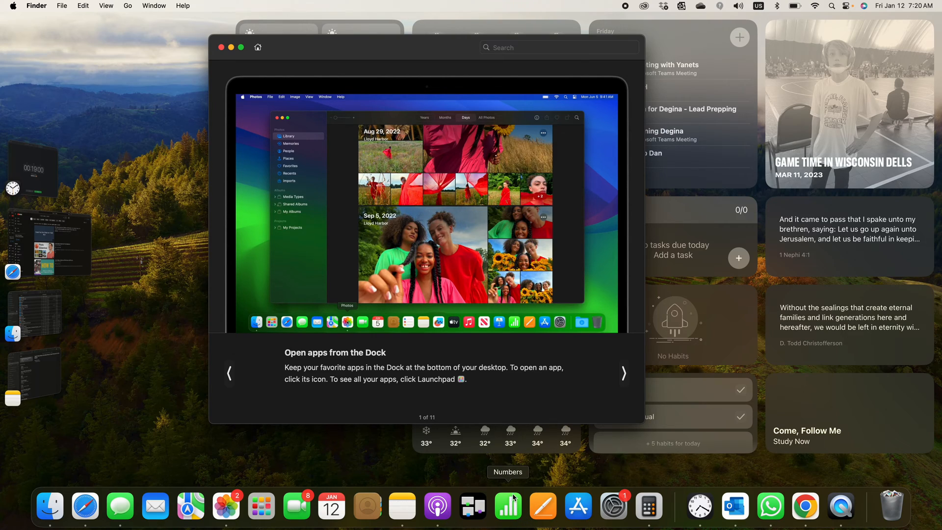
pyautogui.moveTo(523, 512)
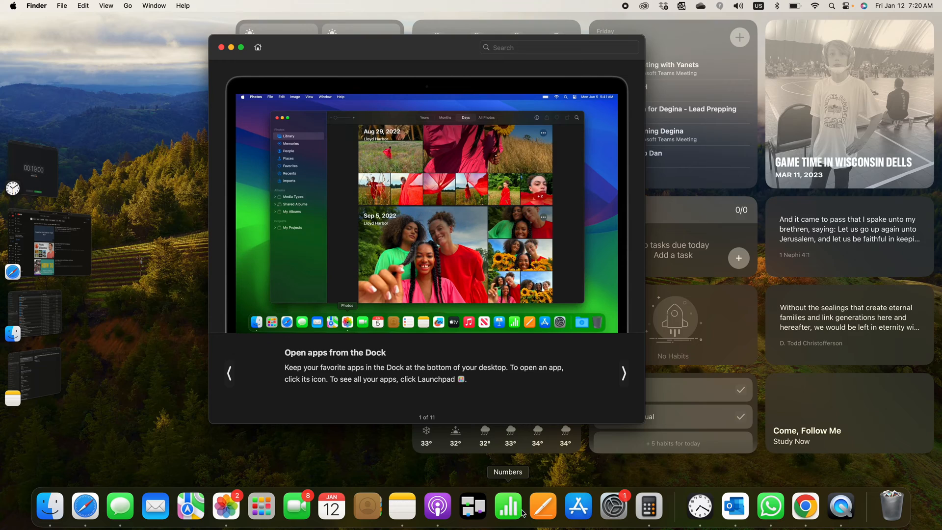
pyautogui.moveTo(479, 374)
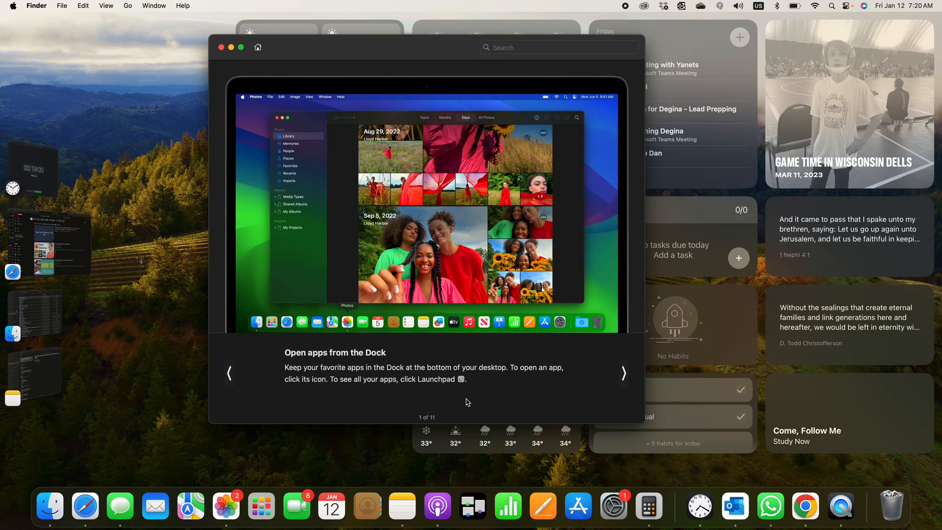
pyautogui.moveTo(296, 506)
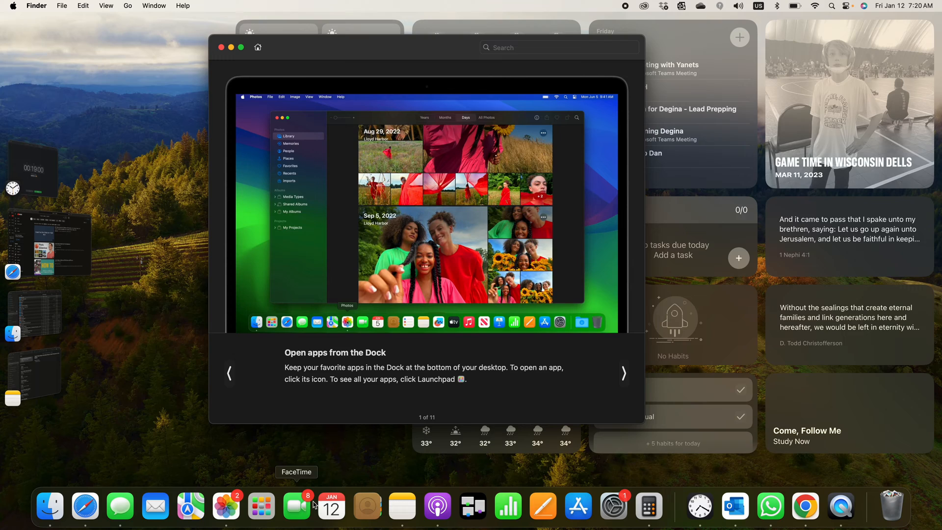
pyautogui.moveTo(226, 506)
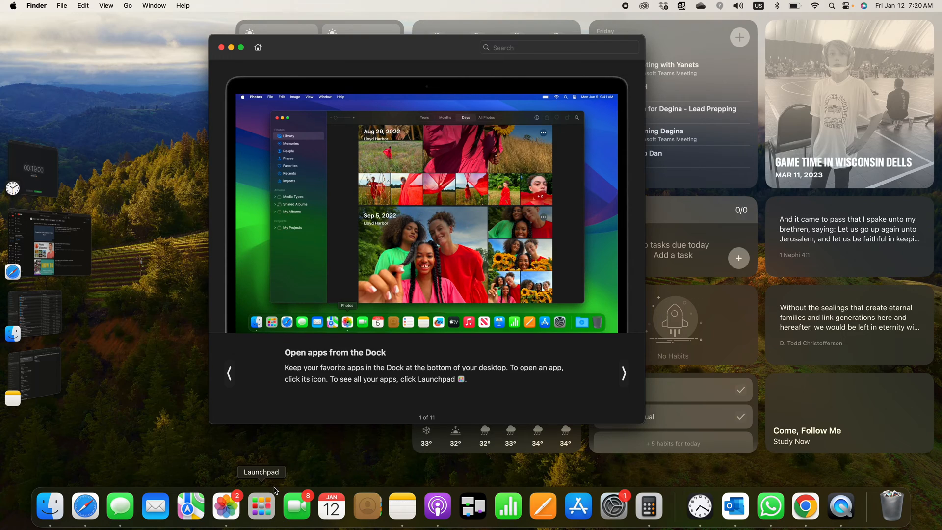
pyautogui.moveTo(297, 507)
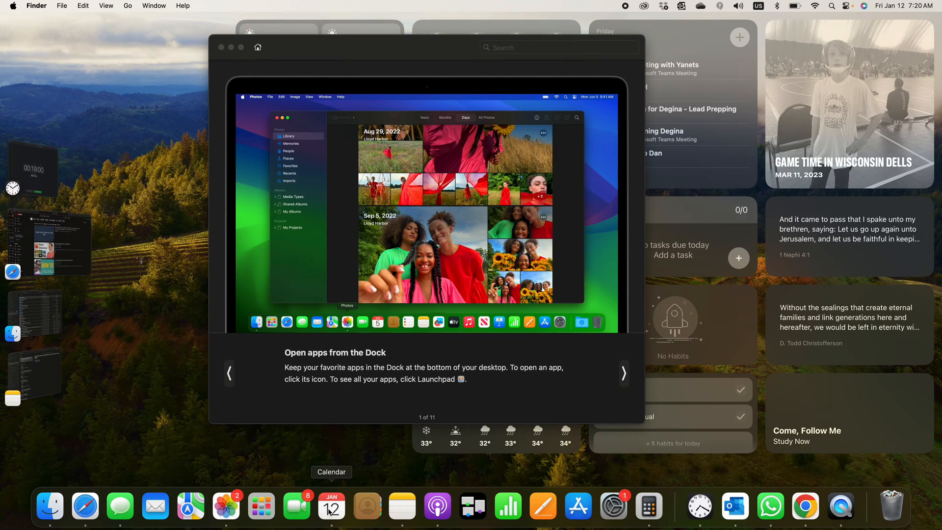
# - Dismiss the macOS Dock Tips window using its red close button
pyautogui.click(331, 505)
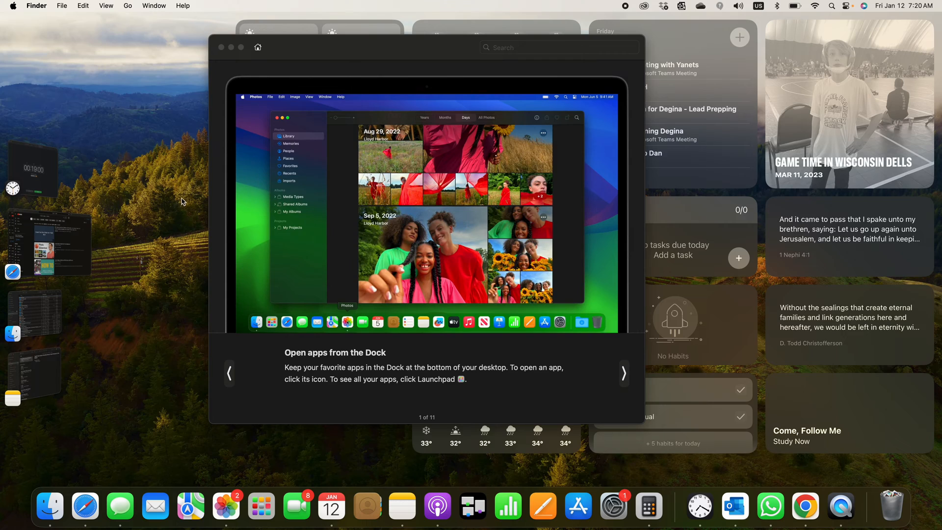
pyautogui.moveTo(154, 506)
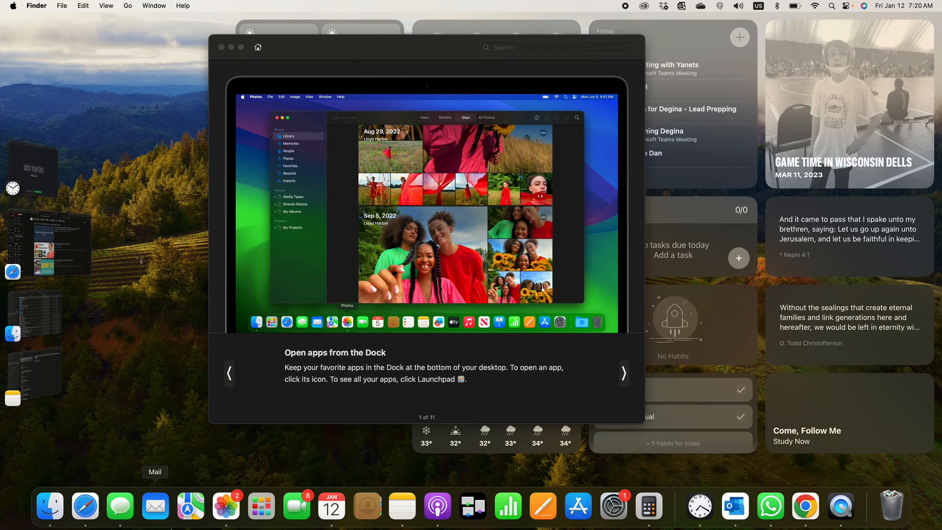
pyautogui.moveTo(290, 117)
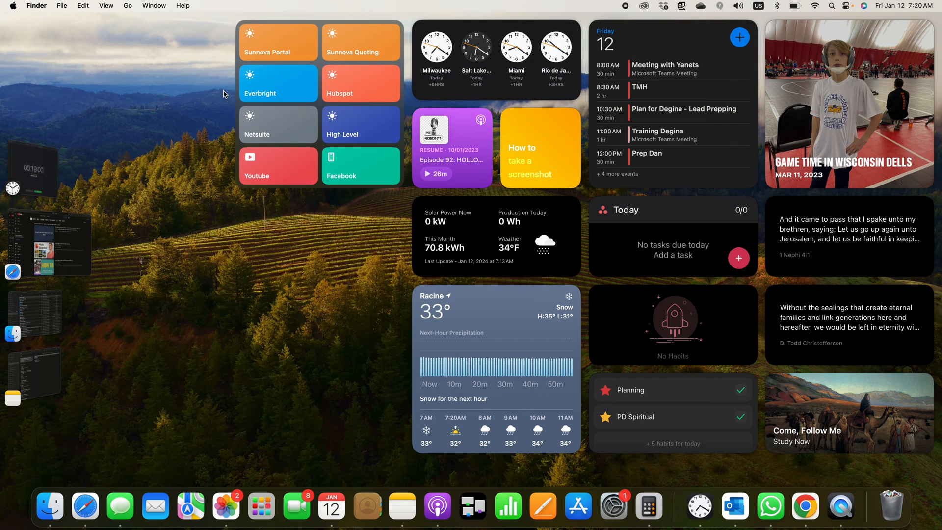
pyautogui.moveTo(296, 507)
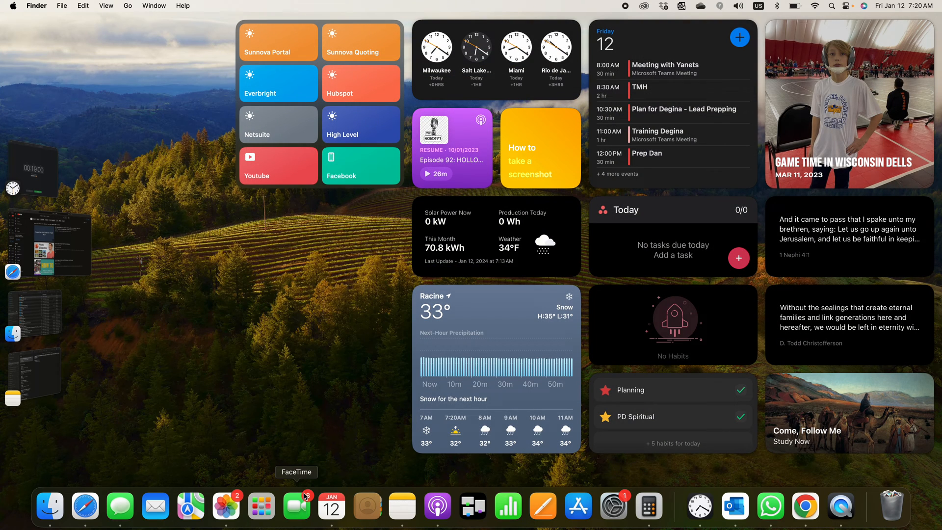
pyautogui.moveTo(345, 379)
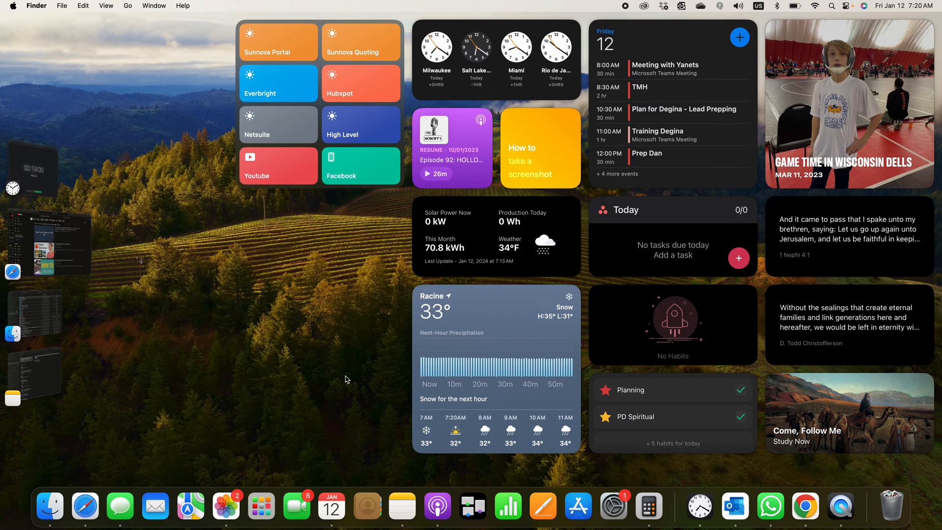
pyautogui.moveTo(613, 505)
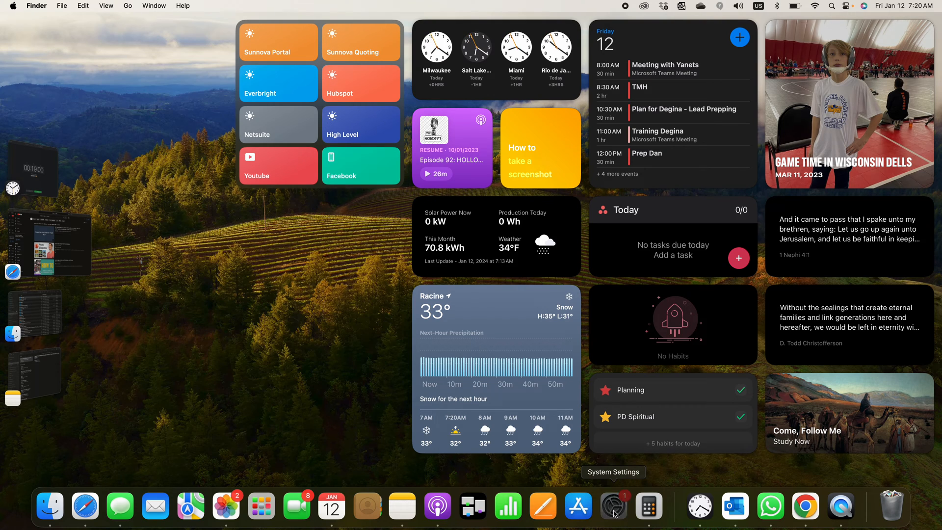
# - In Desktop & Dock settings, raise Dock magnification stepwise from low to Large
pyautogui.click(613, 505)
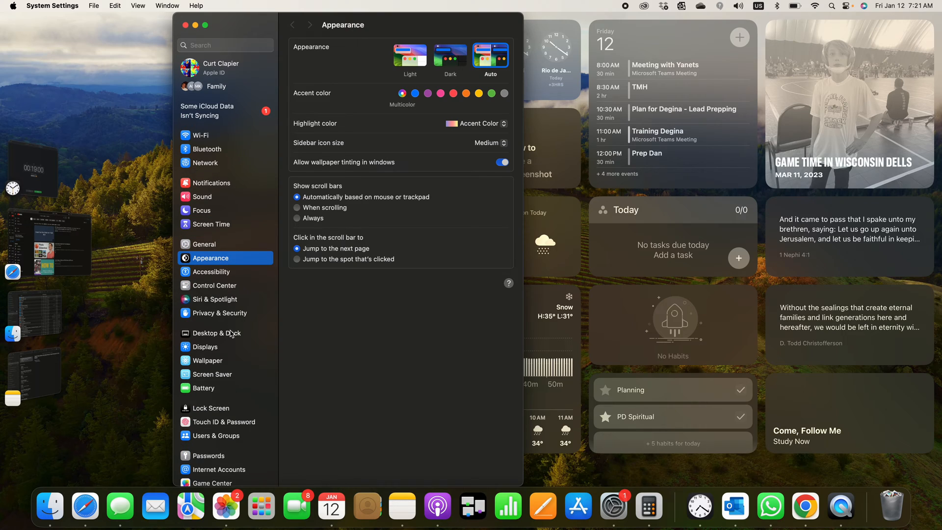
pyautogui.click(217, 333)
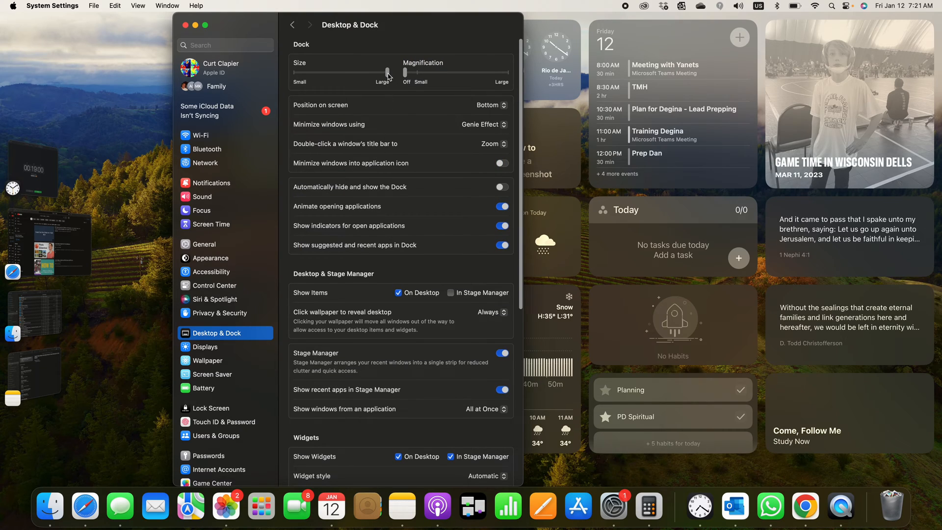
pyautogui.moveTo(388, 72); pyautogui.dragTo(347, 72)
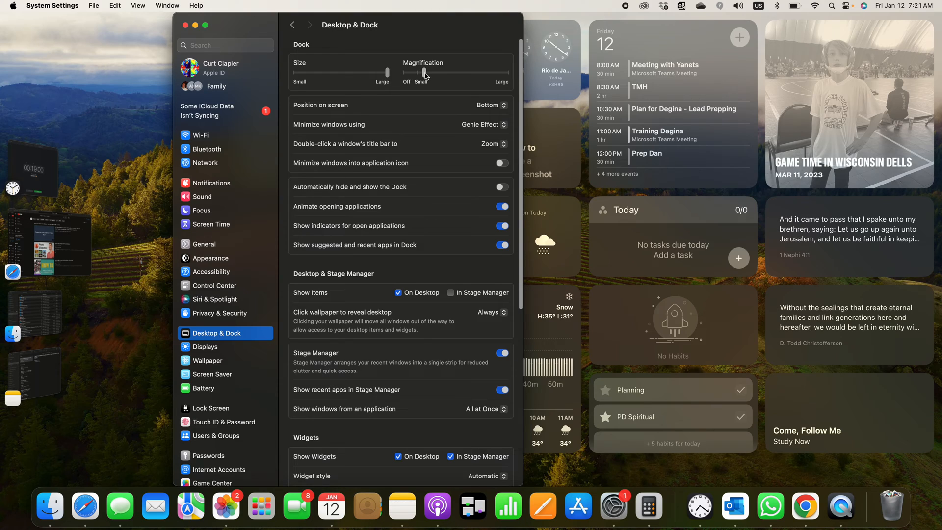
pyautogui.moveTo(425, 73); pyautogui.dragTo(406, 73)
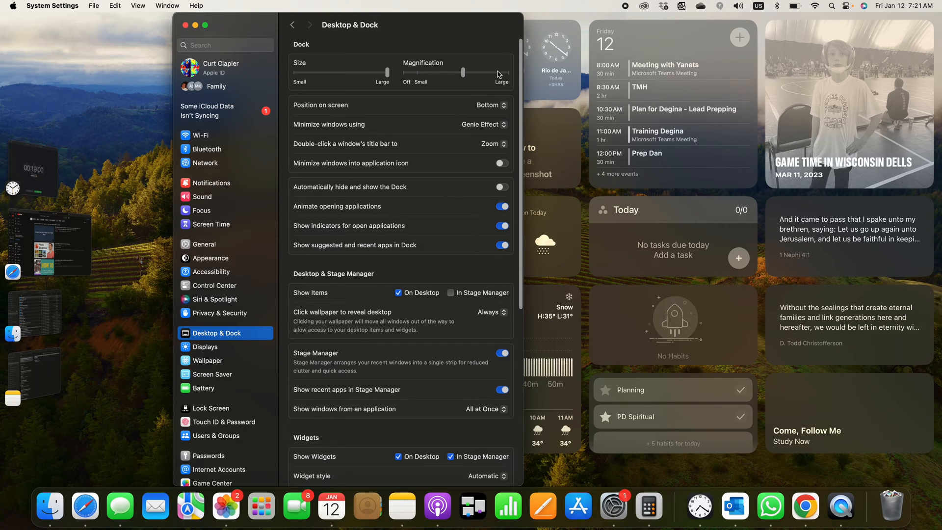
pyautogui.moveTo(462, 73); pyautogui.dragTo(507, 72)
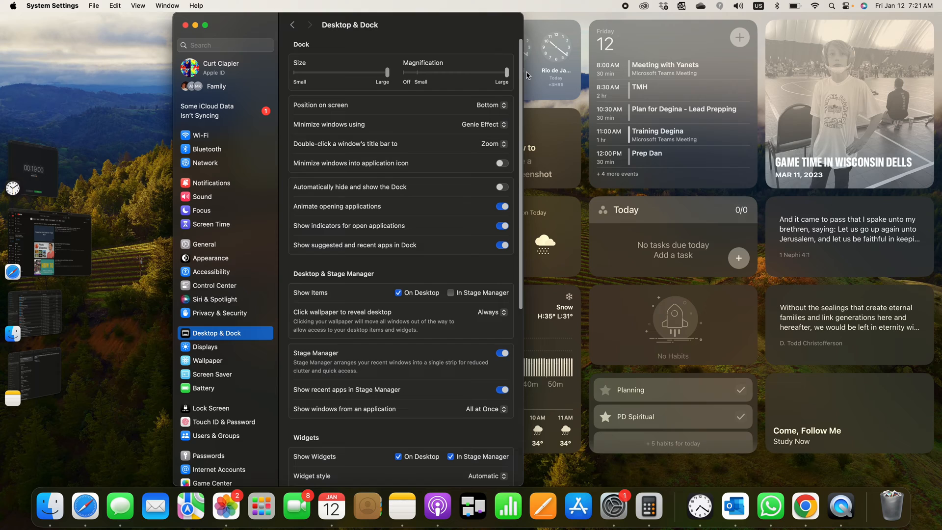
pyautogui.moveTo(366, 506)
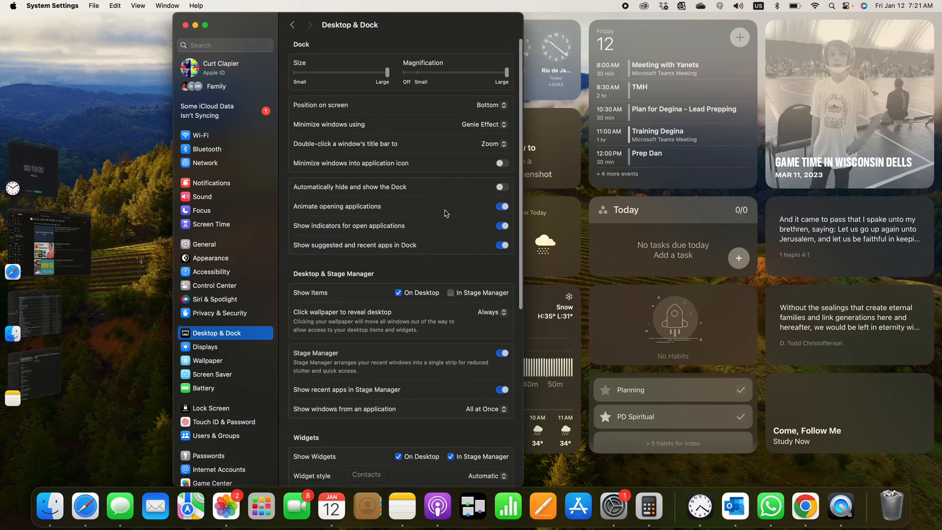
# - Move the Dock to the left, then the right, then back to the bottom
pyautogui.click(489, 104)
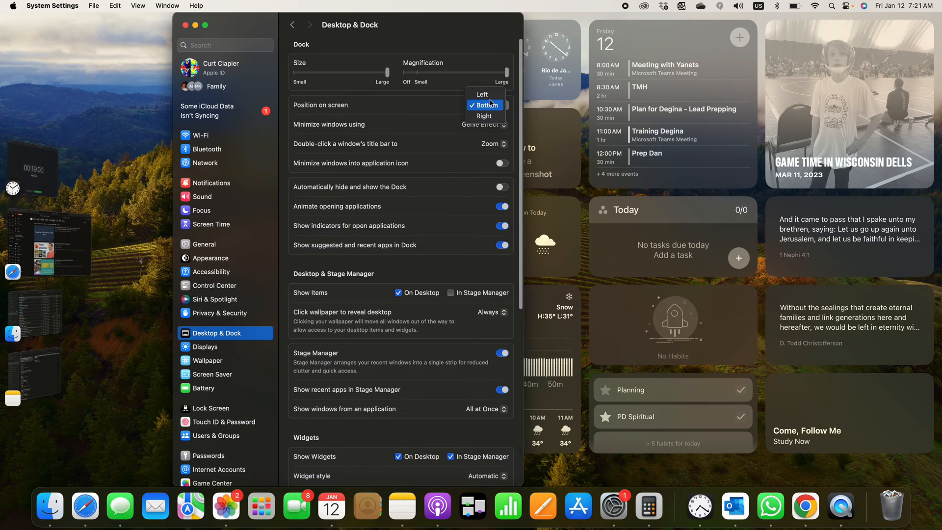
pyautogui.click(482, 94)
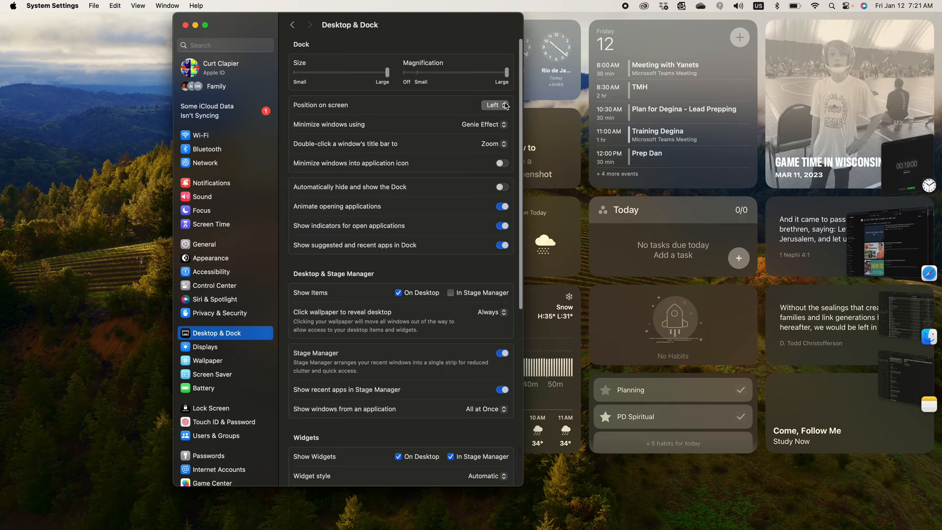
pyautogui.click(493, 105)
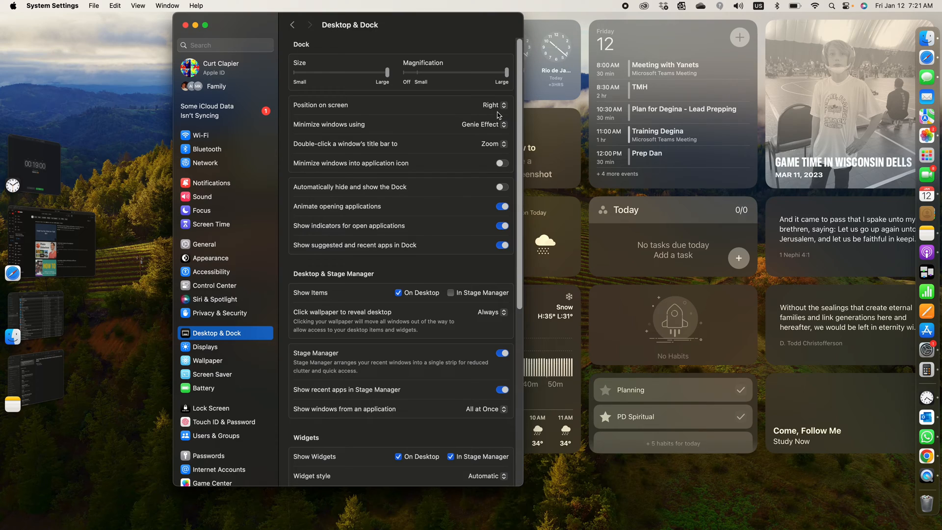
pyautogui.moveTo(511, 118)
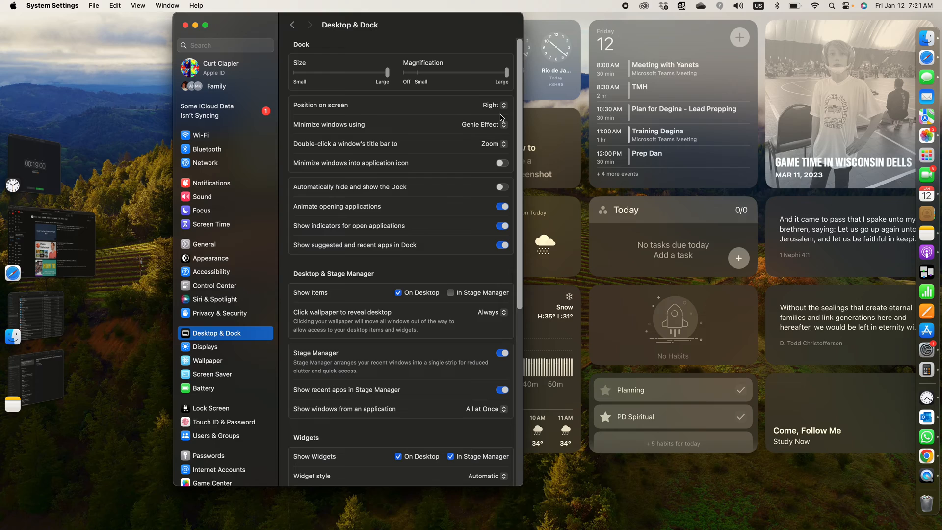
pyautogui.click(493, 105)
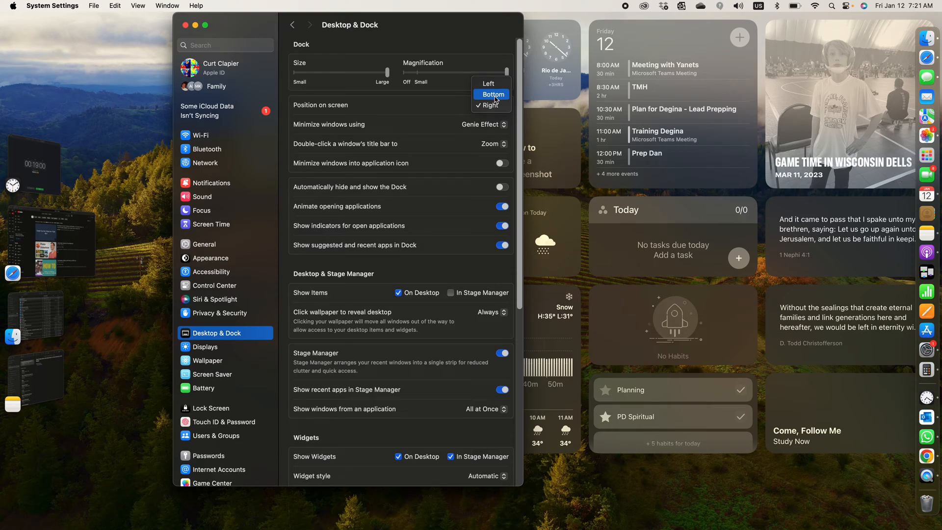
pyautogui.click(492, 94)
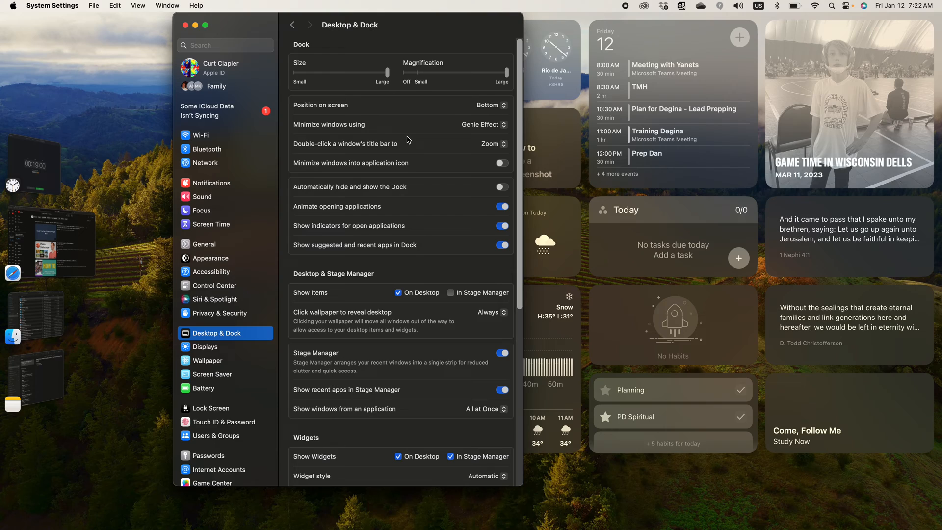
pyautogui.moveTo(366, 128)
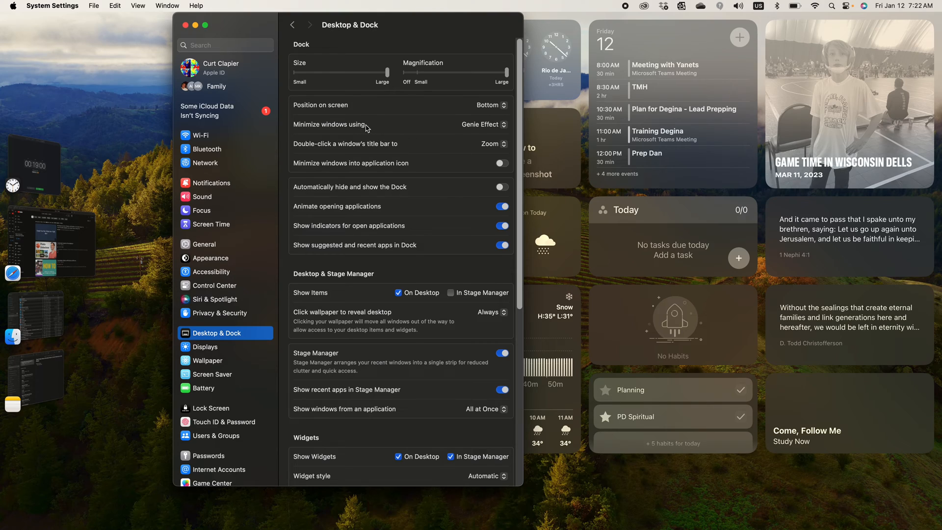
pyautogui.moveTo(425, 161)
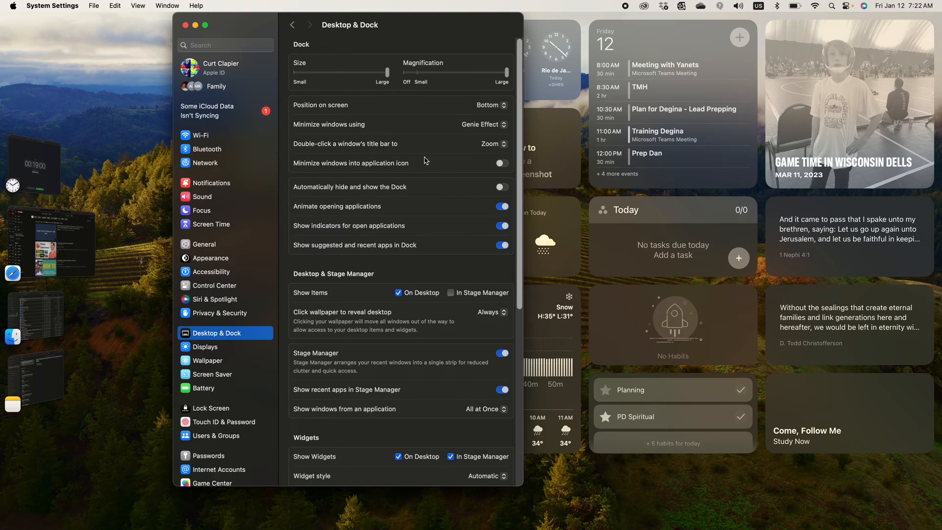
pyautogui.moveTo(428, 171)
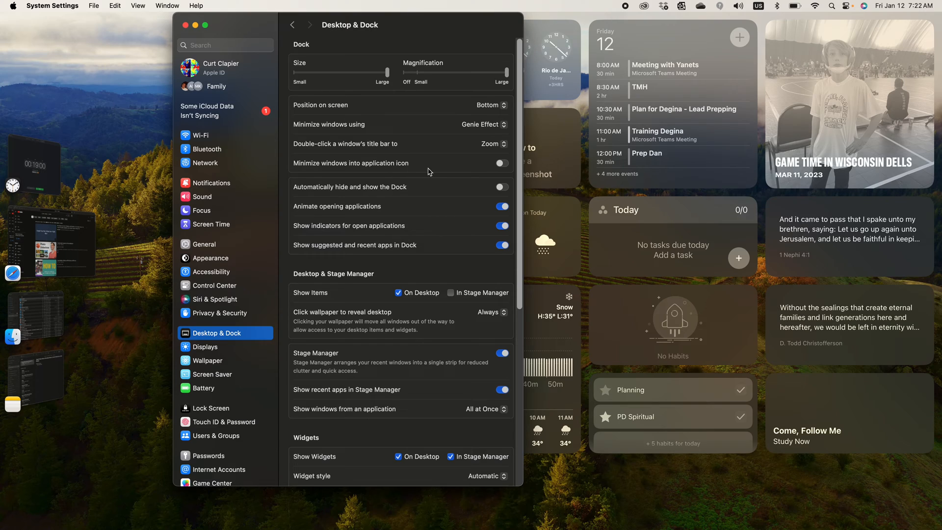
pyautogui.click(484, 124)
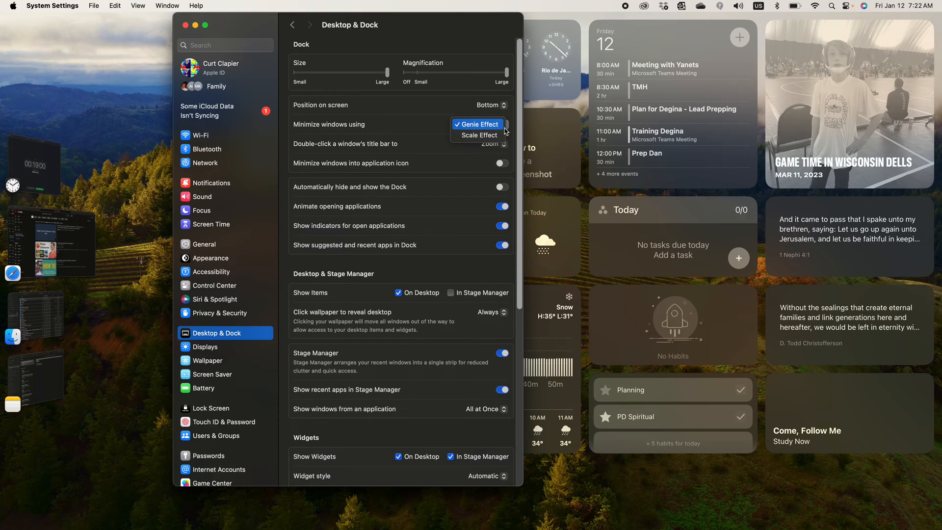
pyautogui.click(478, 124)
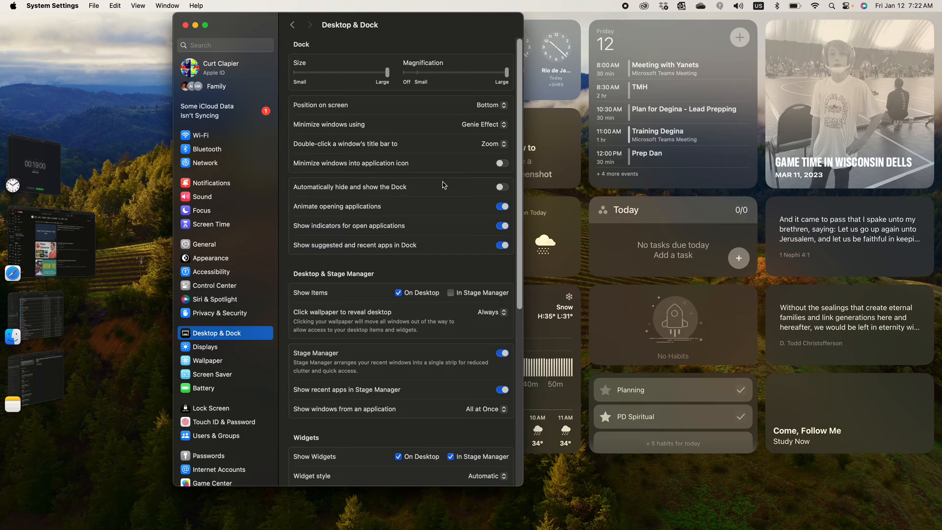
pyautogui.moveTo(367, 197)
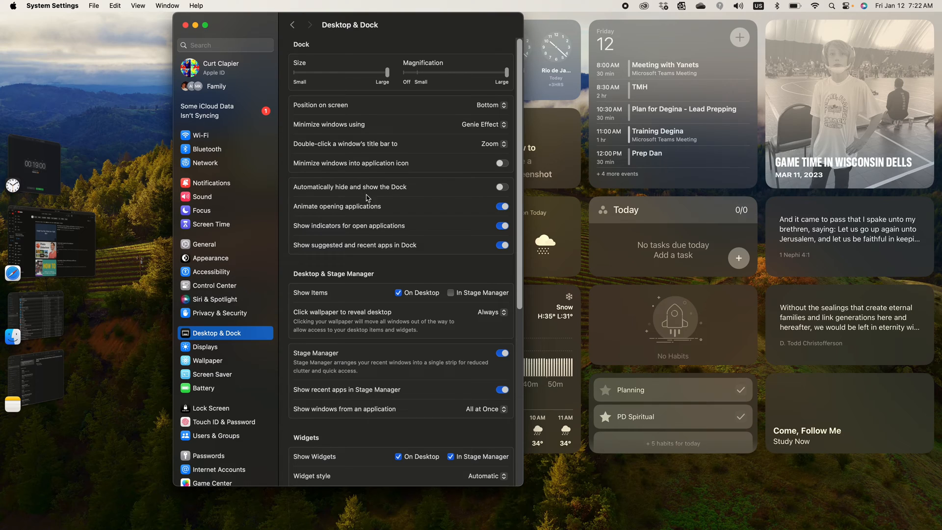
pyautogui.click(501, 187)
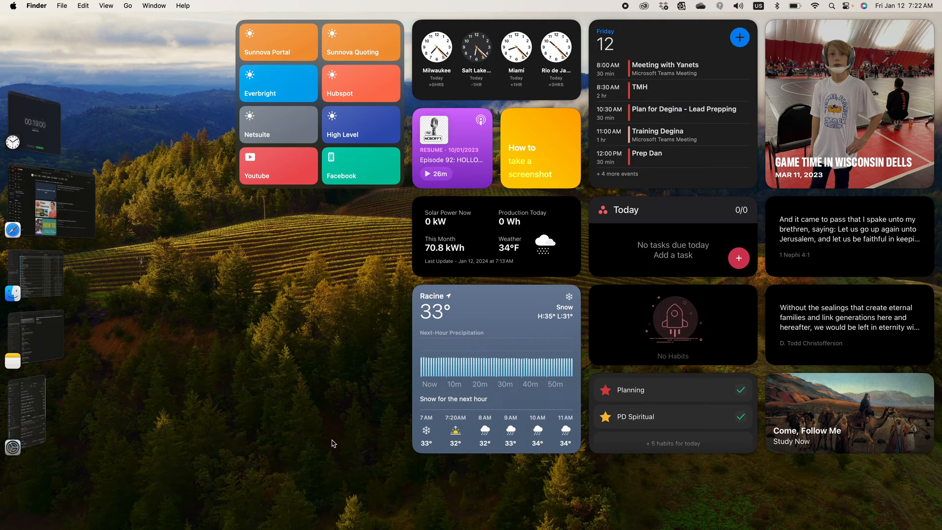
pyautogui.moveTo(284, 323)
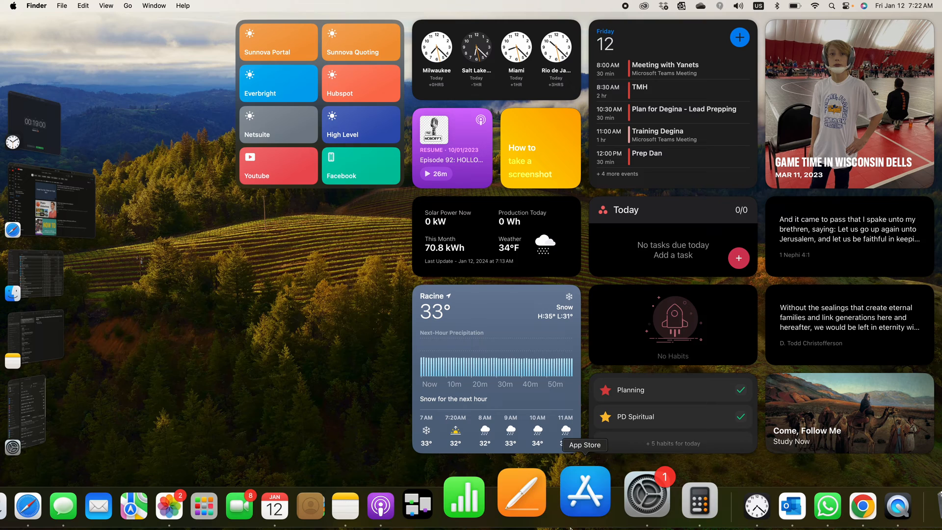
pyautogui.click(646, 493)
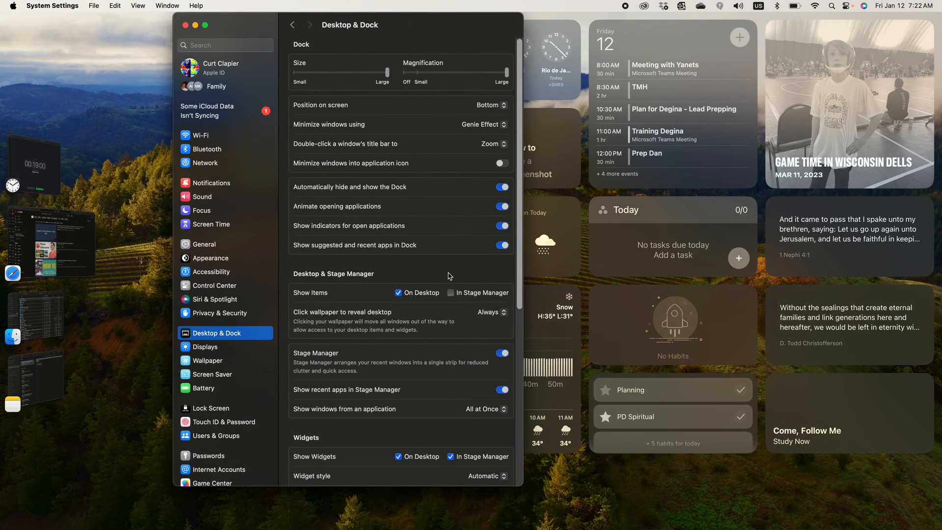
pyautogui.click(500, 187)
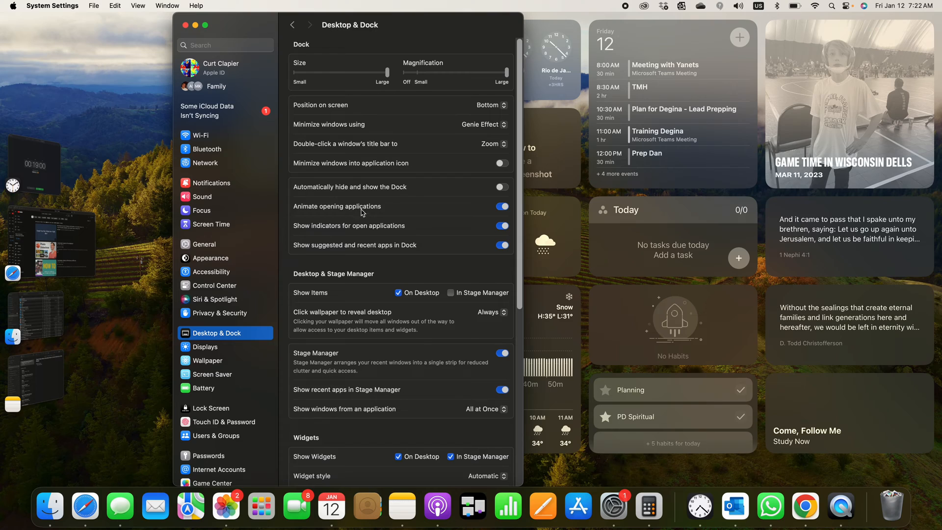
pyautogui.moveTo(362, 237)
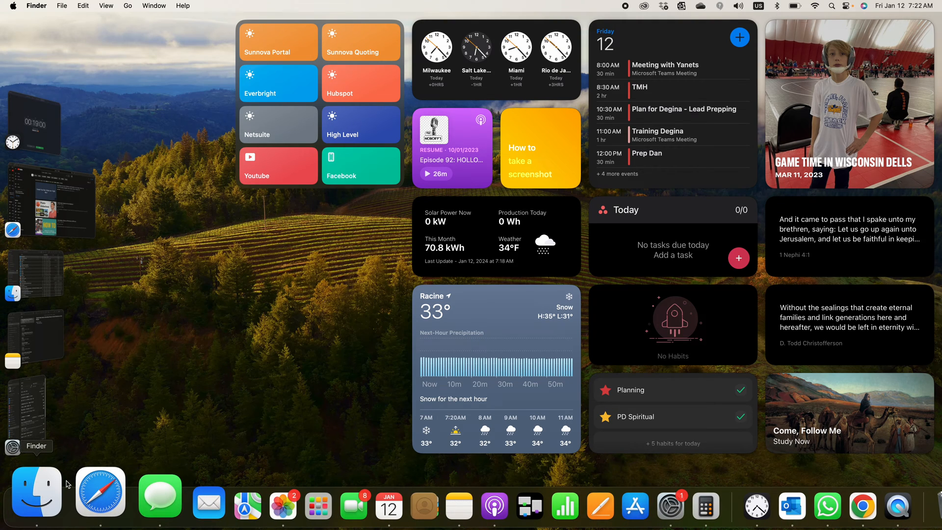
pyautogui.moveTo(45, 491)
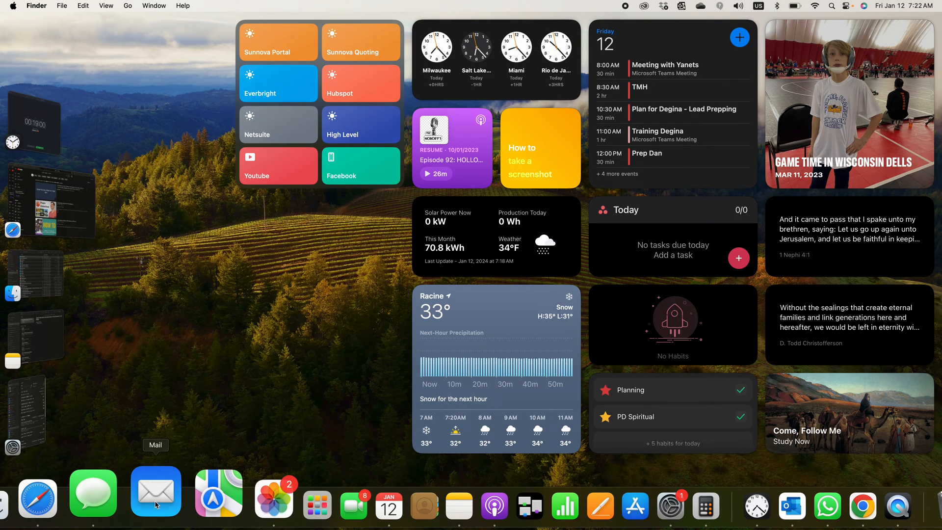
# - Remove Mail and Maps from the Dock through their Options menus
pyautogui.rightClick(155, 492)
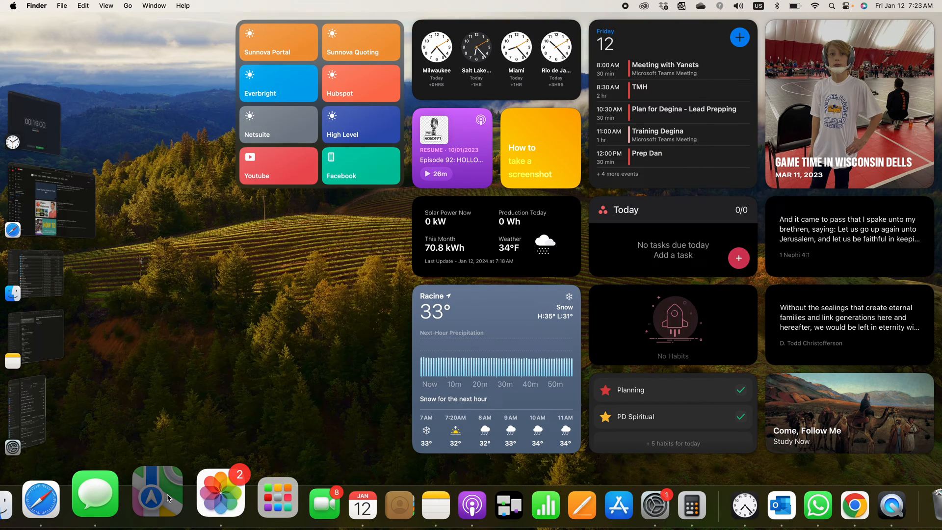
pyautogui.rightClick(155, 493)
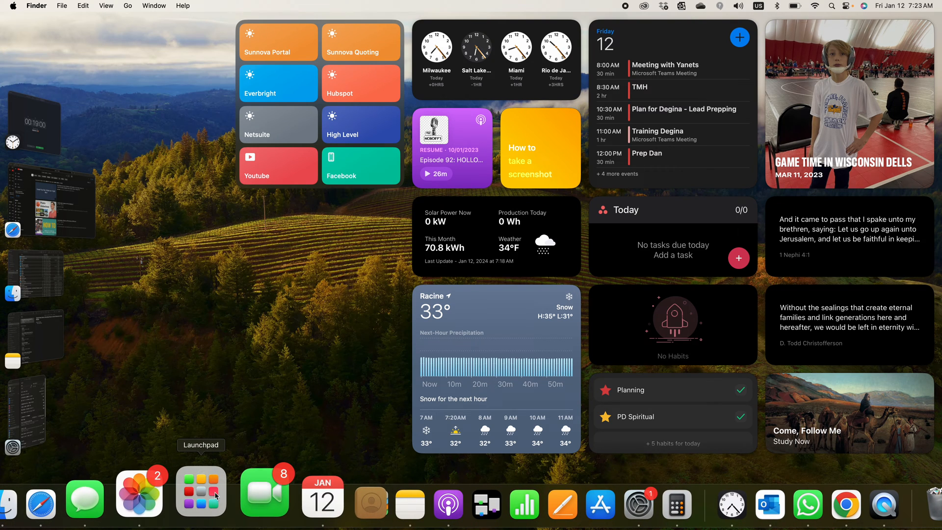
pyautogui.click(201, 490)
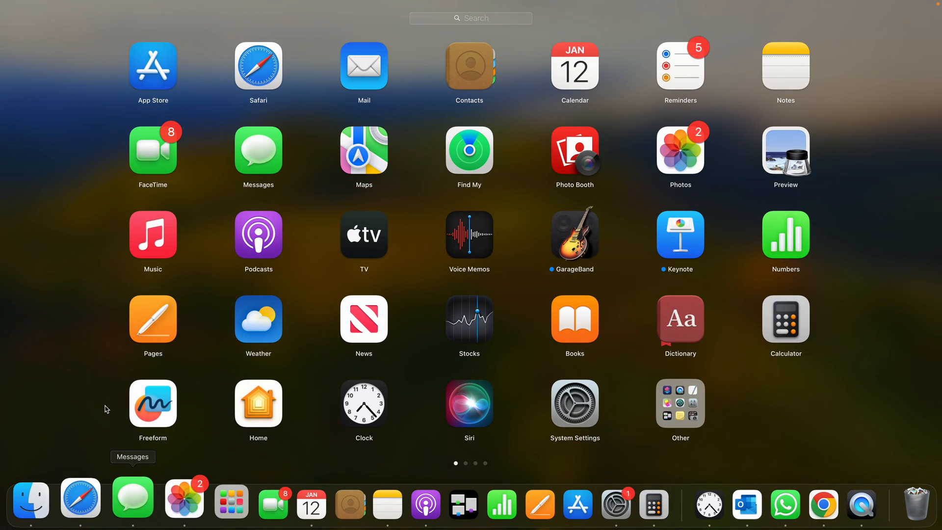
pyautogui.click(211, 497)
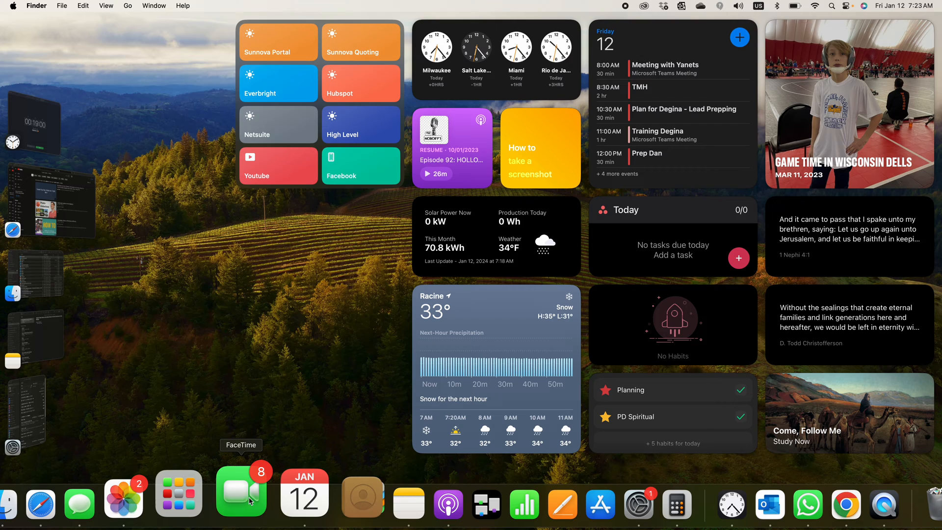
pyautogui.moveTo(280, 492)
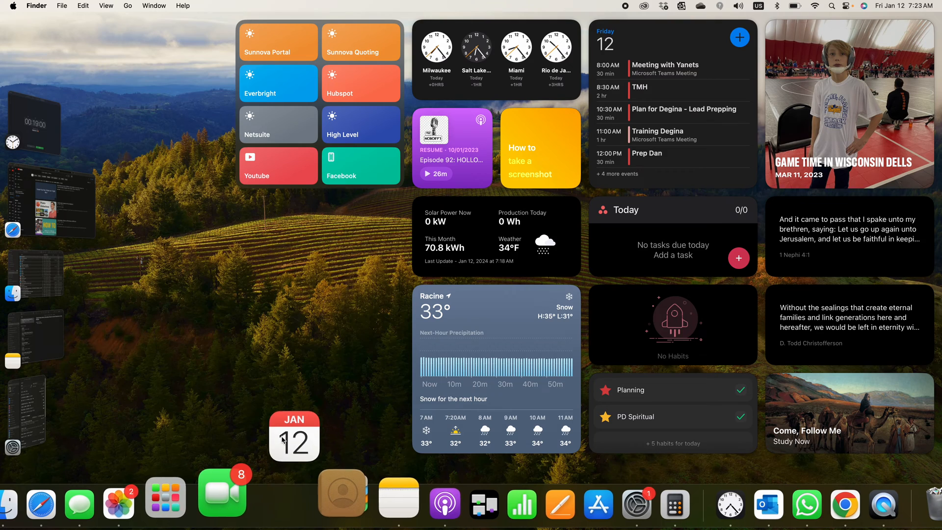
pyautogui.moveTo(294, 436); pyautogui.dragTo(243, 294)
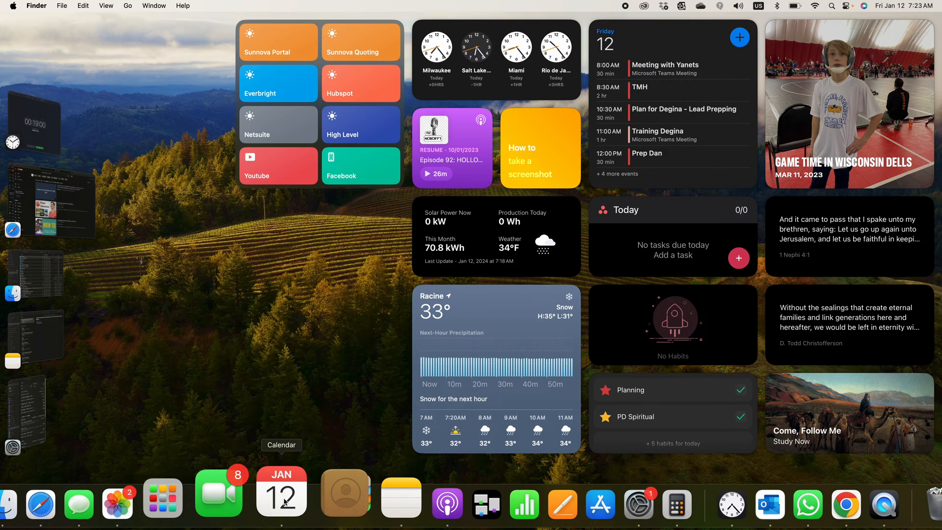
# - Uncheck Keep in Dock for Calendar from its Dock shortcut menu
pyautogui.rightClick(280, 491)
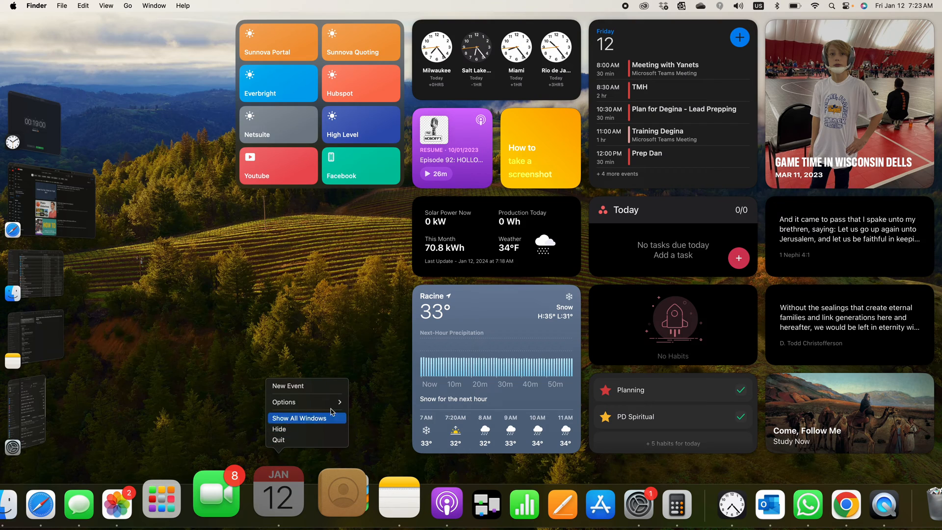
pyautogui.moveTo(283, 401)
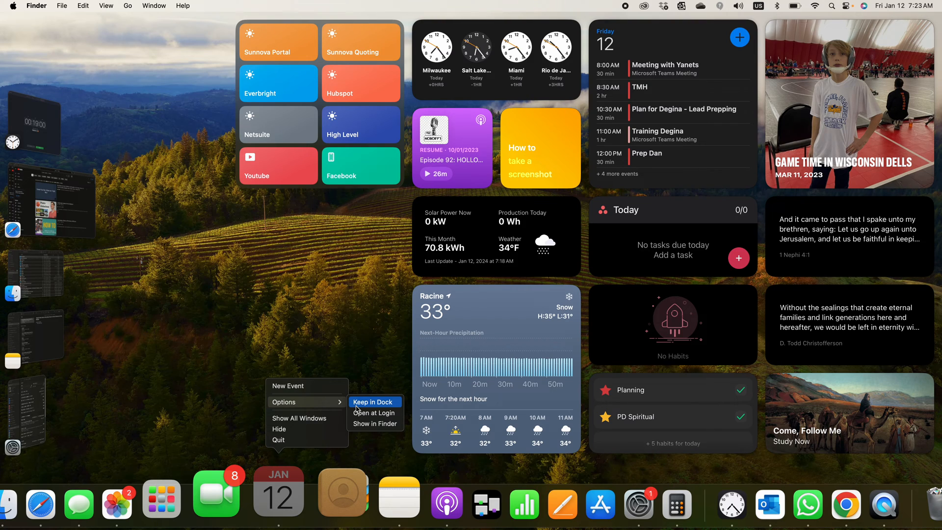
pyautogui.moveTo(374, 423)
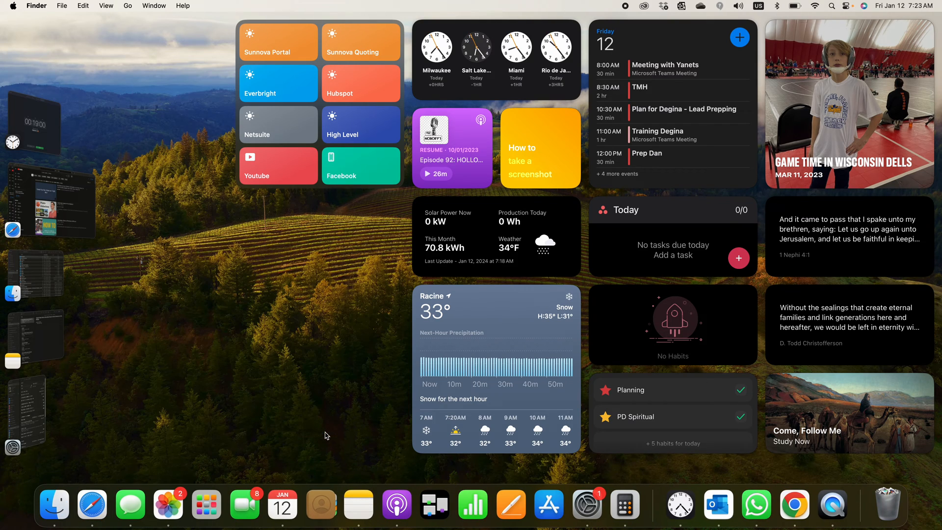
pyautogui.moveTo(277, 505)
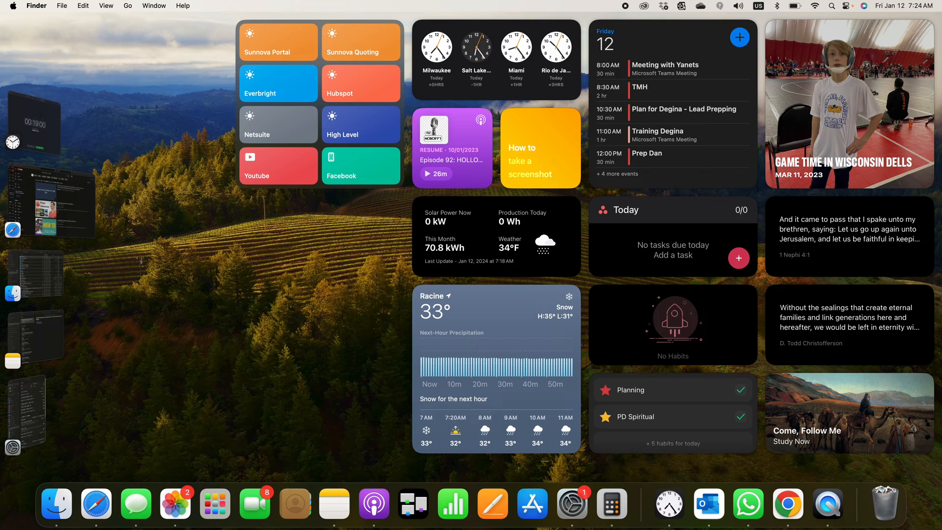
pyautogui.moveTo(329, 492)
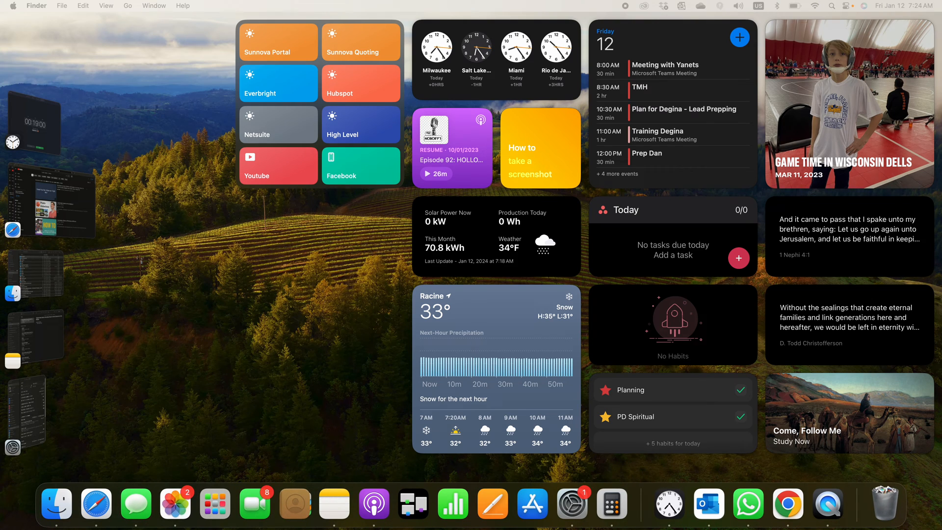
# - Briefly open Mission Control's window overview from the Dock, then return to the desktop
pyautogui.click(610, 504)
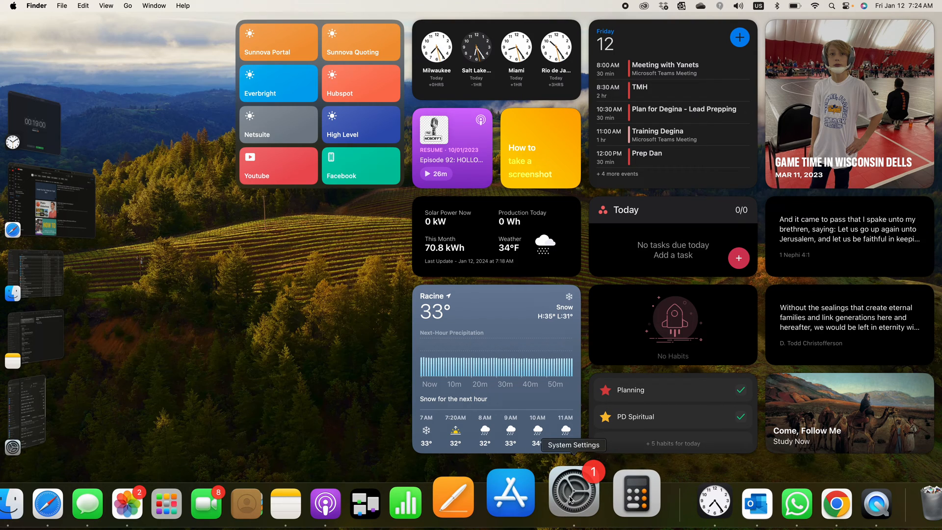
pyautogui.moveTo(526, 496)
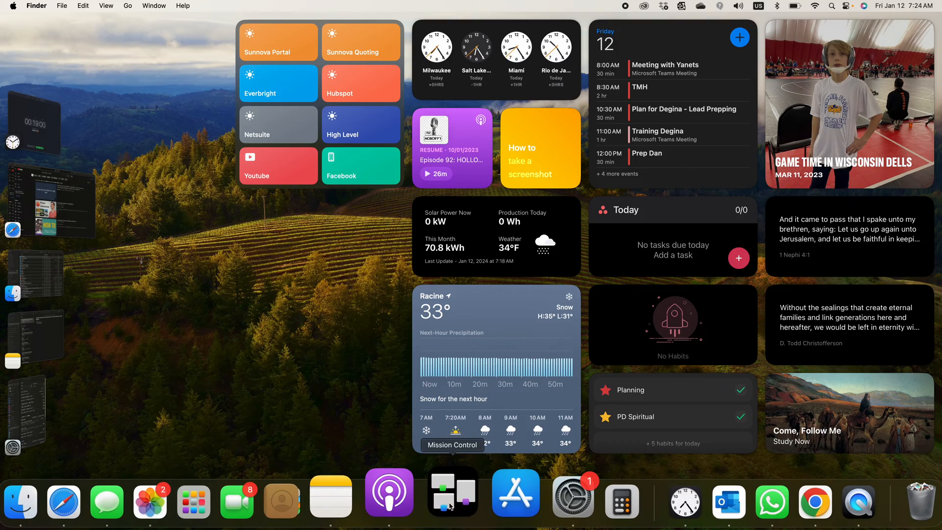
pyautogui.click(452, 492)
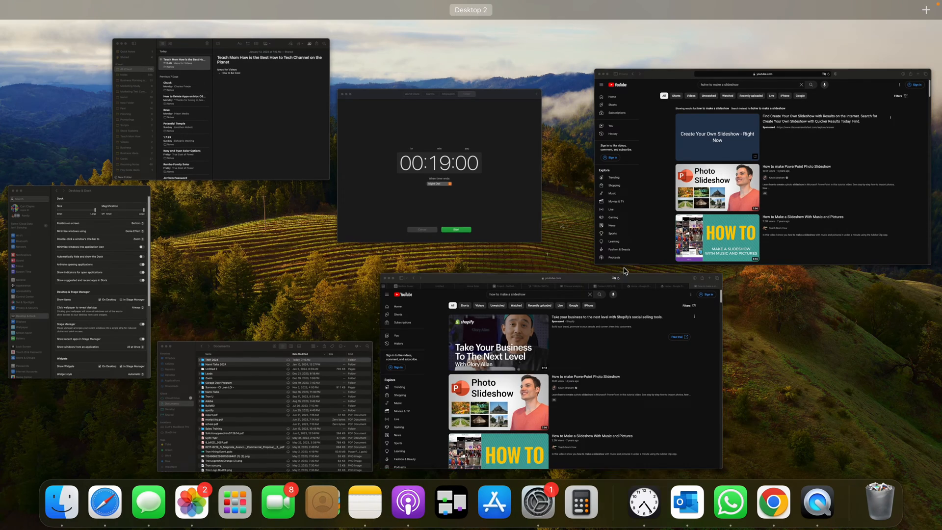
pyautogui.click(452, 499)
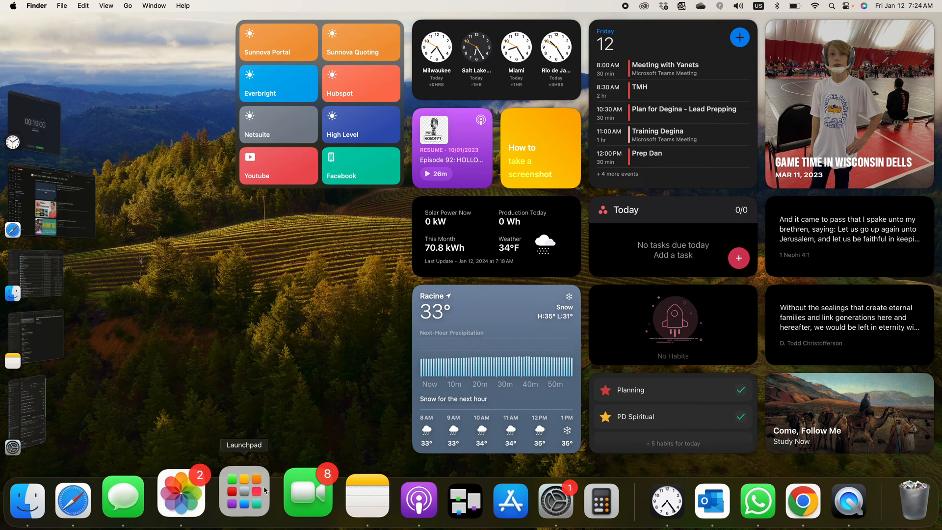
pyautogui.moveTo(636, 492)
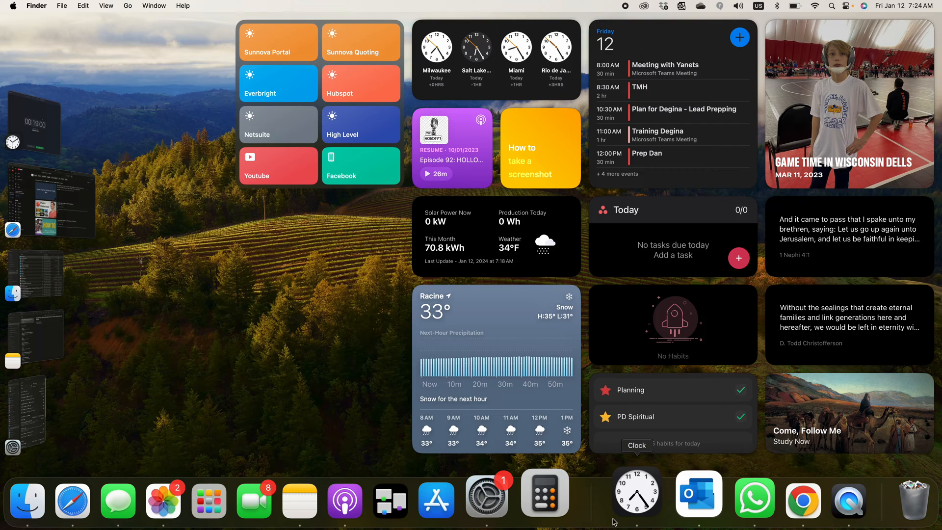
# - Drag the Clock and WhatsApp icons out of the Dock to remove them
pyautogui.click(636, 492)
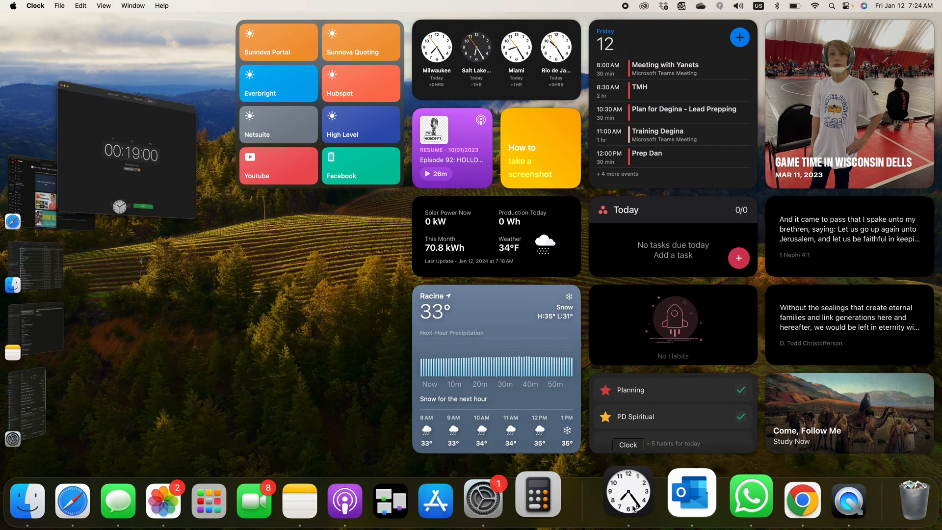
pyautogui.click(627, 492)
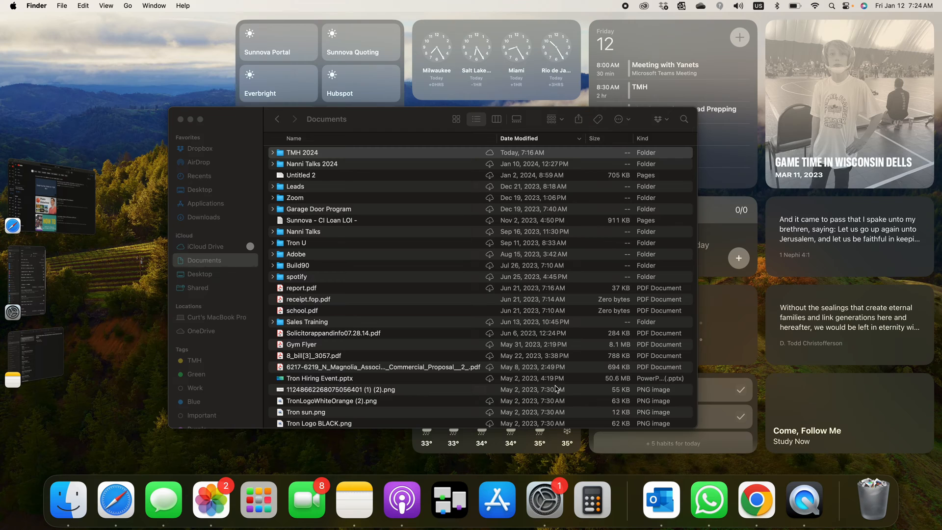
pyautogui.moveTo(206, 126)
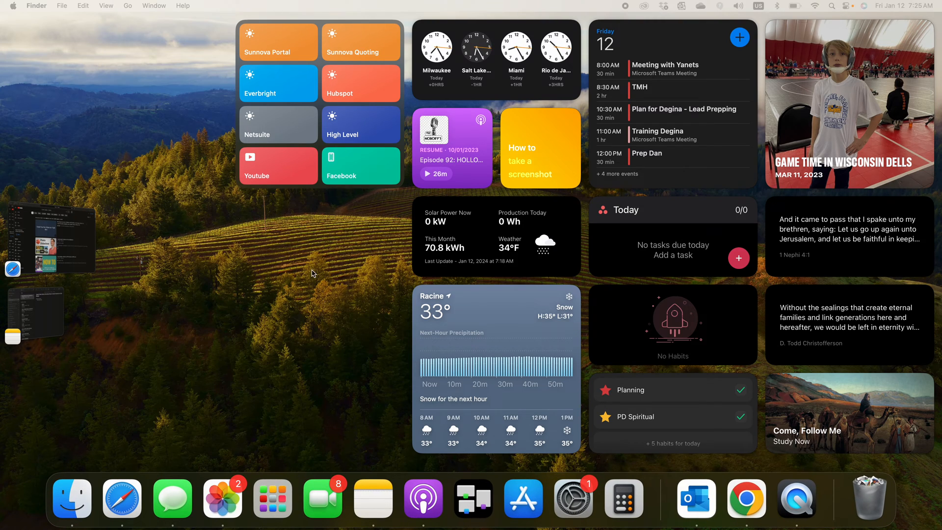
# - Place Chrome beside Safari and set Outlook and QuickTime Player to Keep in Dock
pyautogui.rightClick(746, 498)
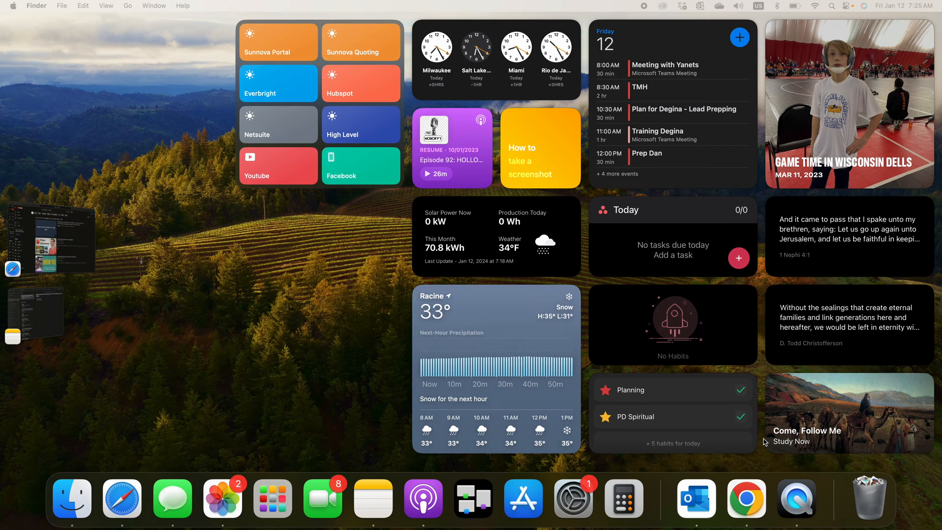
pyautogui.moveTo(746, 499)
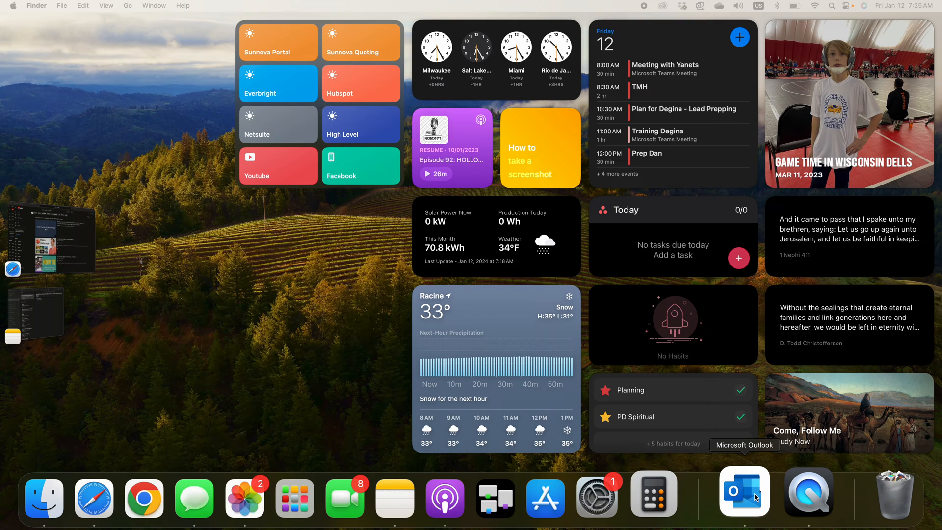
pyautogui.rightClick(743, 497)
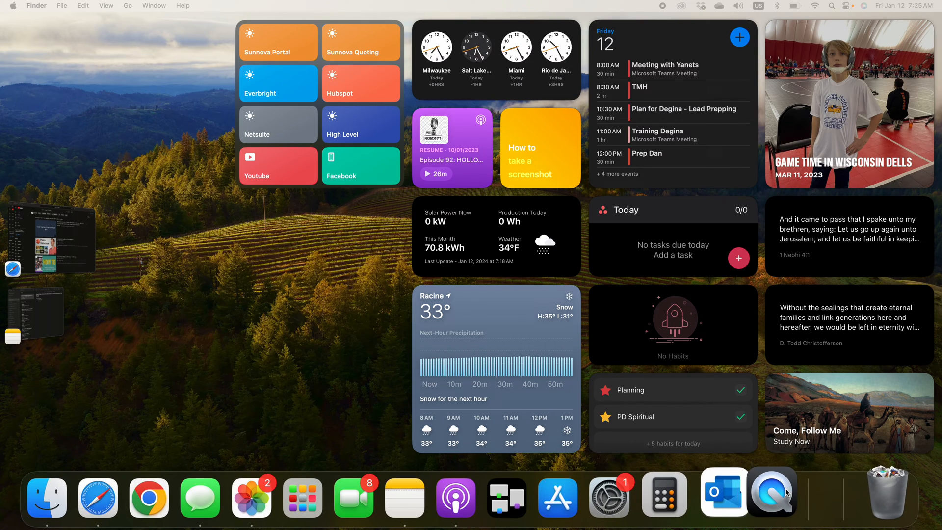
pyautogui.moveTo(792, 497)
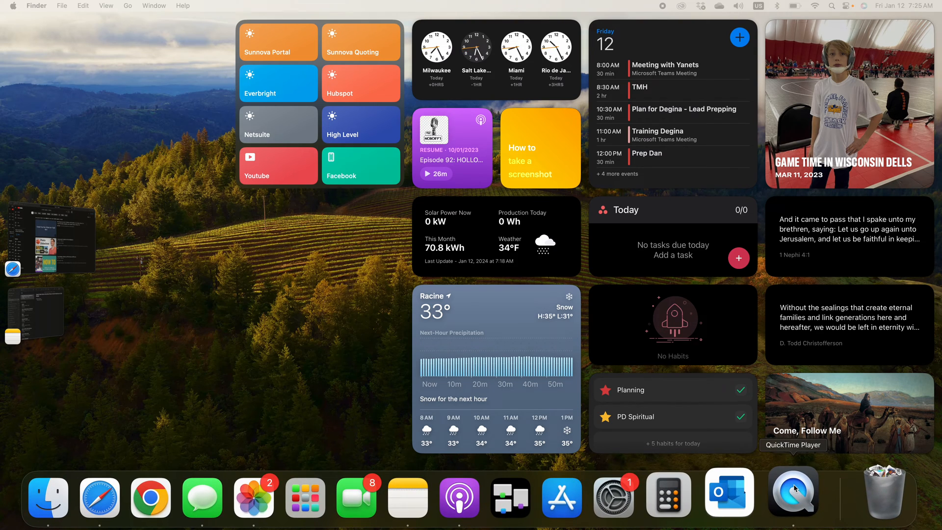
pyautogui.rightClick(792, 497)
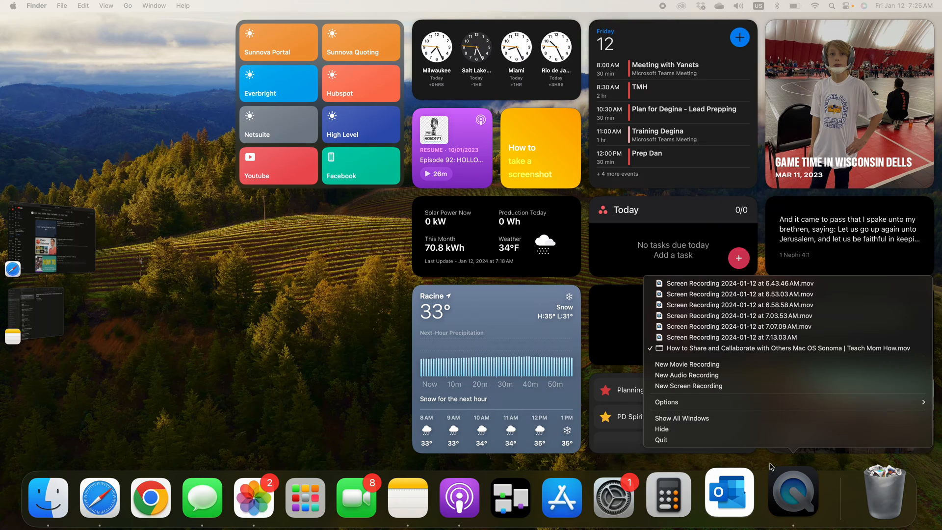
pyautogui.moveTo(726, 429)
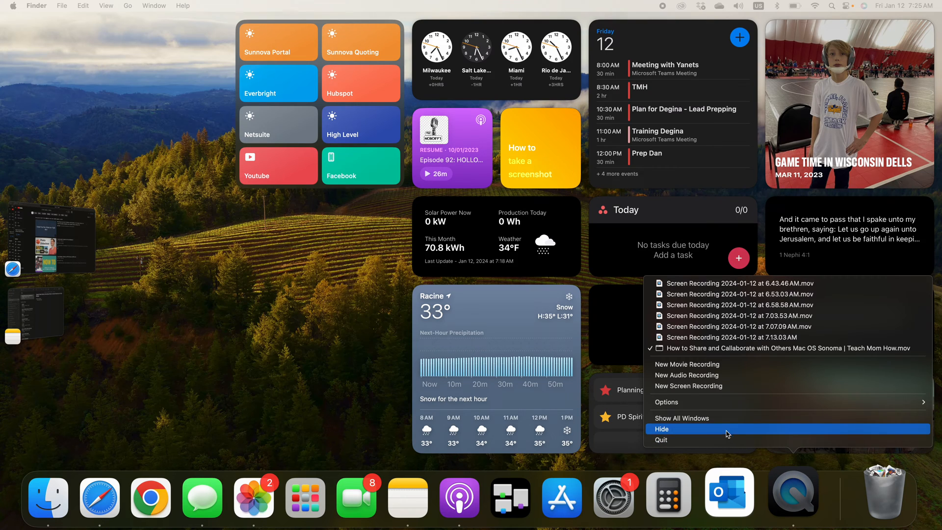
pyautogui.moveTo(727, 386)
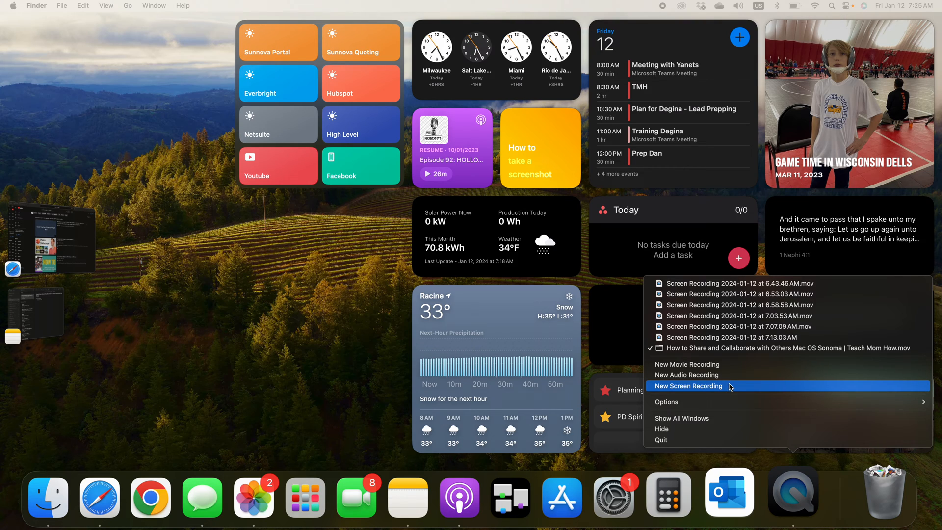
pyautogui.moveTo(727, 402)
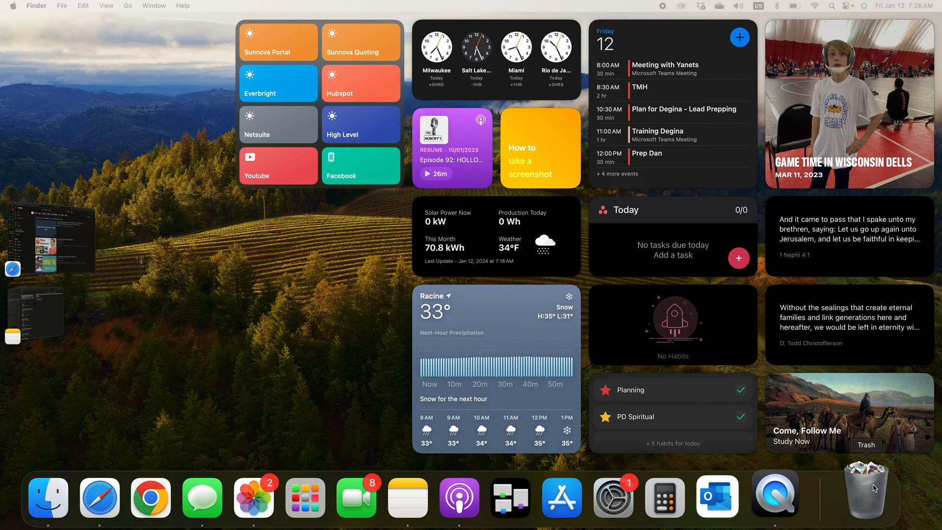
# - Choose Empty Trash from the Trash icon's Dock menu
pyautogui.click(868, 492)
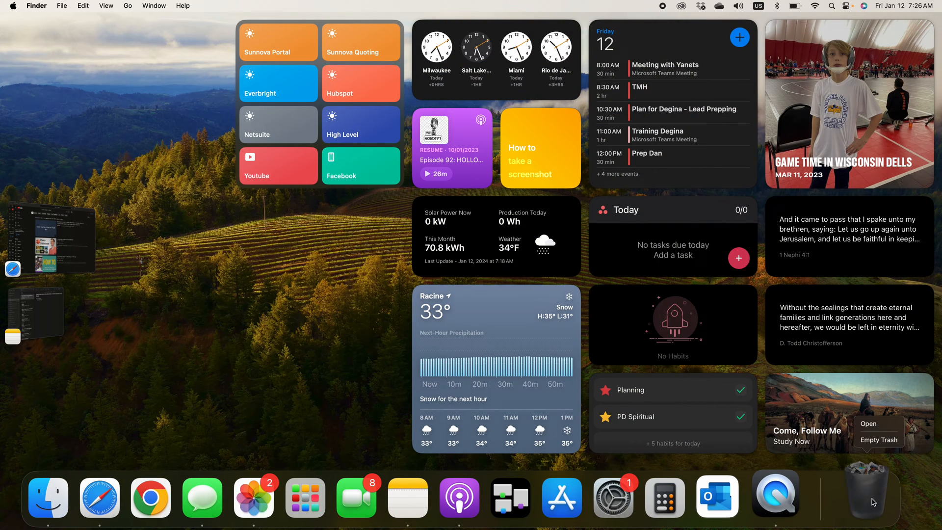
pyautogui.click(878, 441)
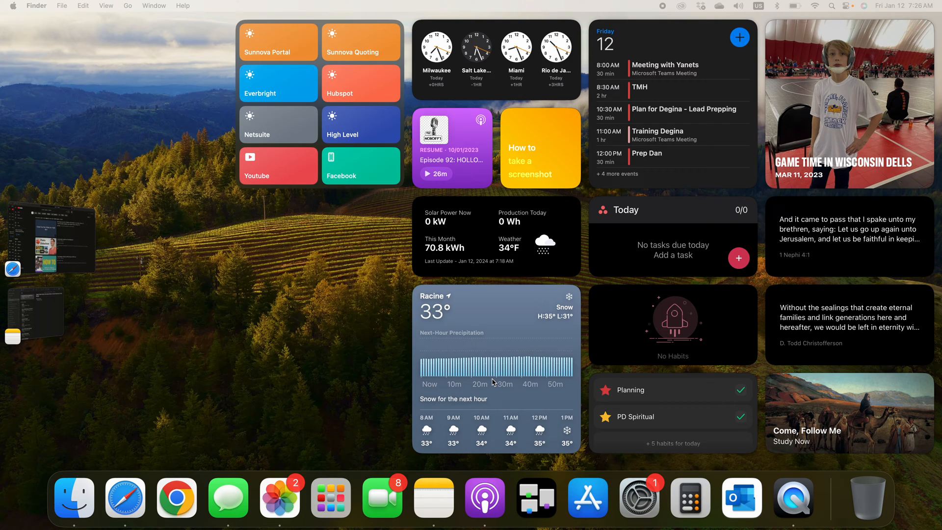
pyautogui.moveTo(327, 493)
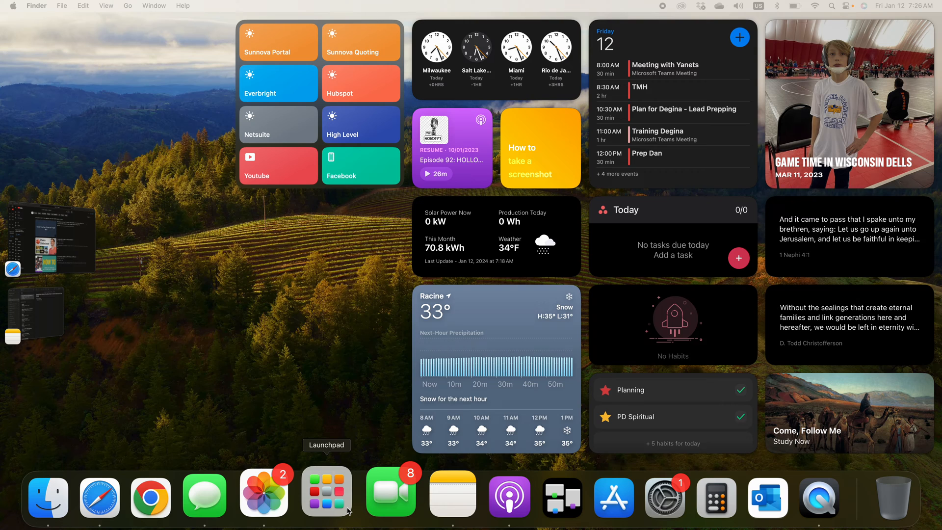
# - Open Launchpad and swipe through the app grid to its final page
pyautogui.click(326, 495)
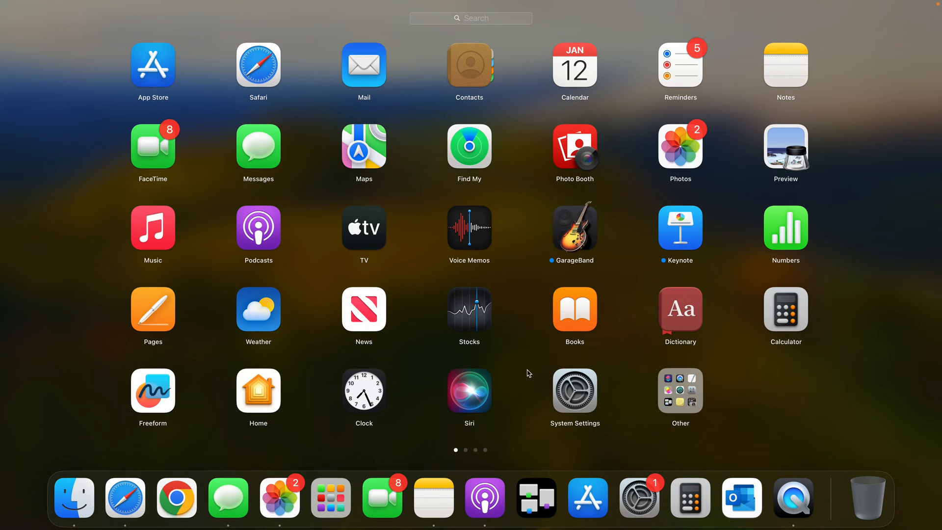
pyautogui.moveTo(583, 310)
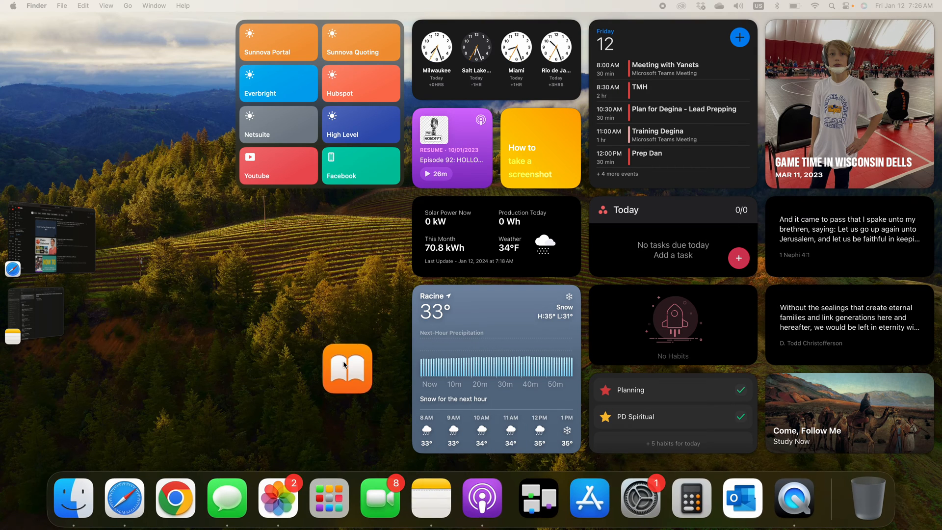
pyautogui.moveTo(347, 368); pyautogui.dragTo(289, 244)
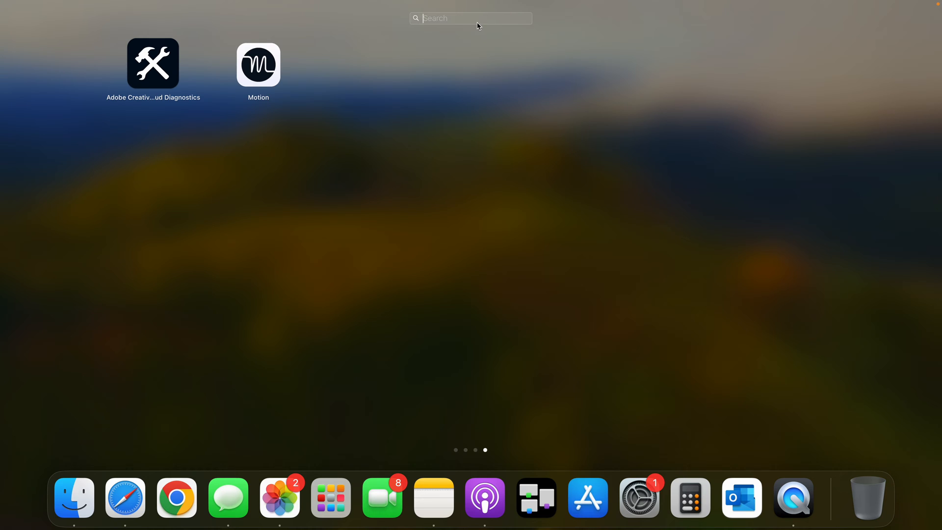
# - Search Launchpad for 'aud' and drag Audible into the Dock beside Podcasts
pyautogui.write('aud')
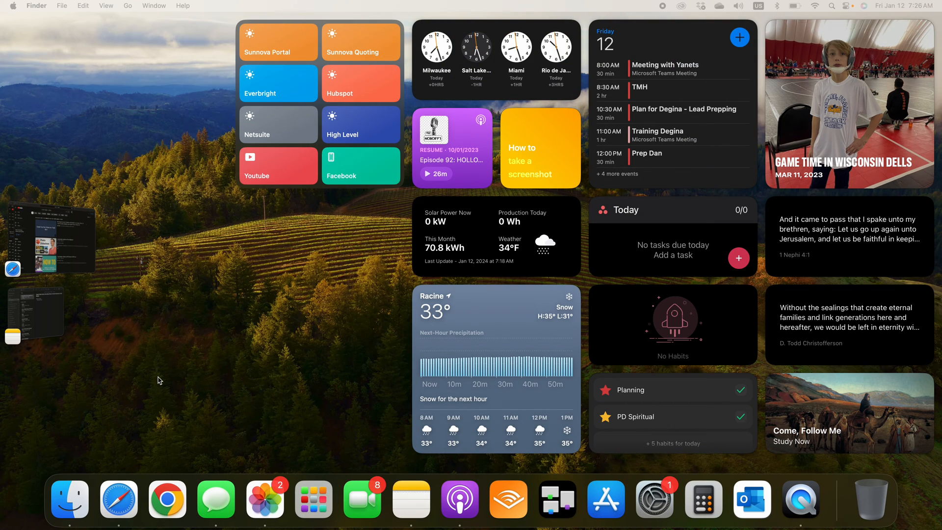
pyautogui.moveTo(243, 404)
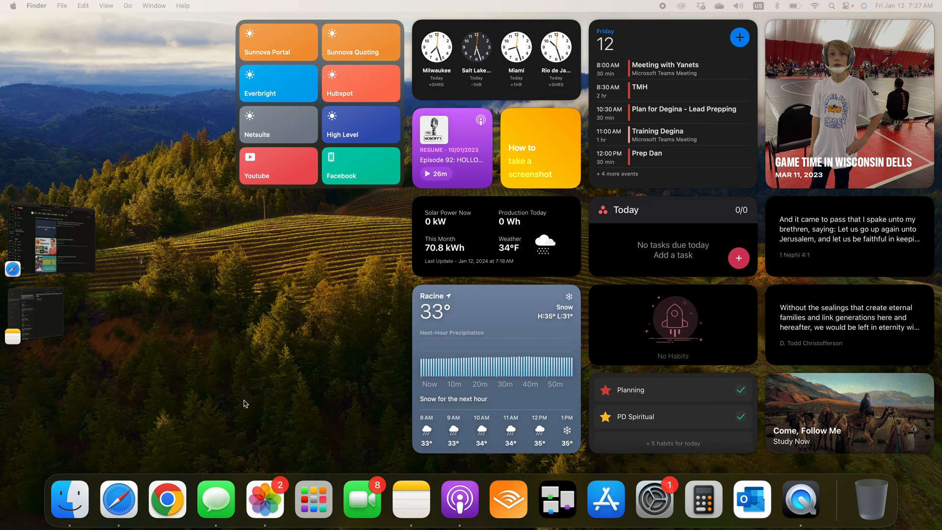